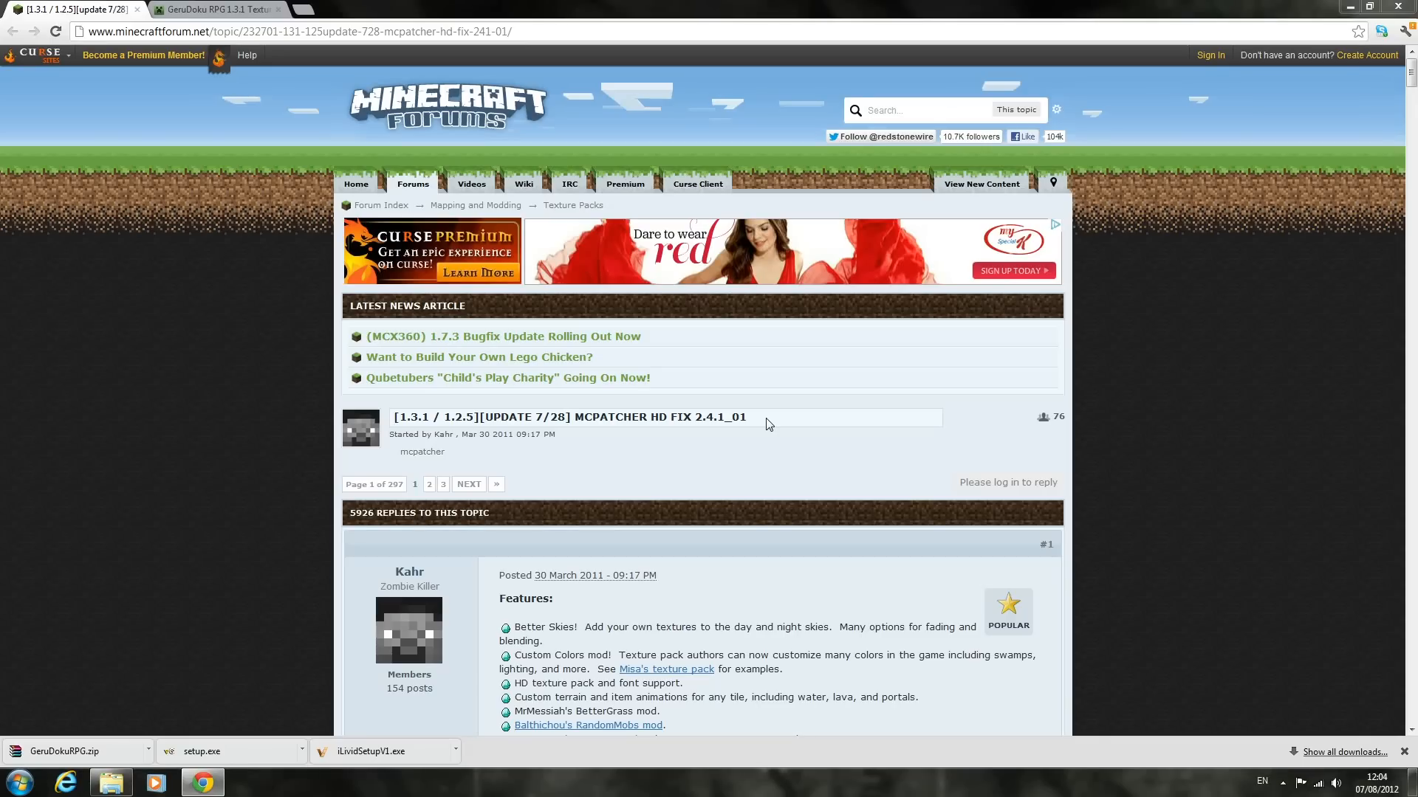
mouse_move(305, 152)
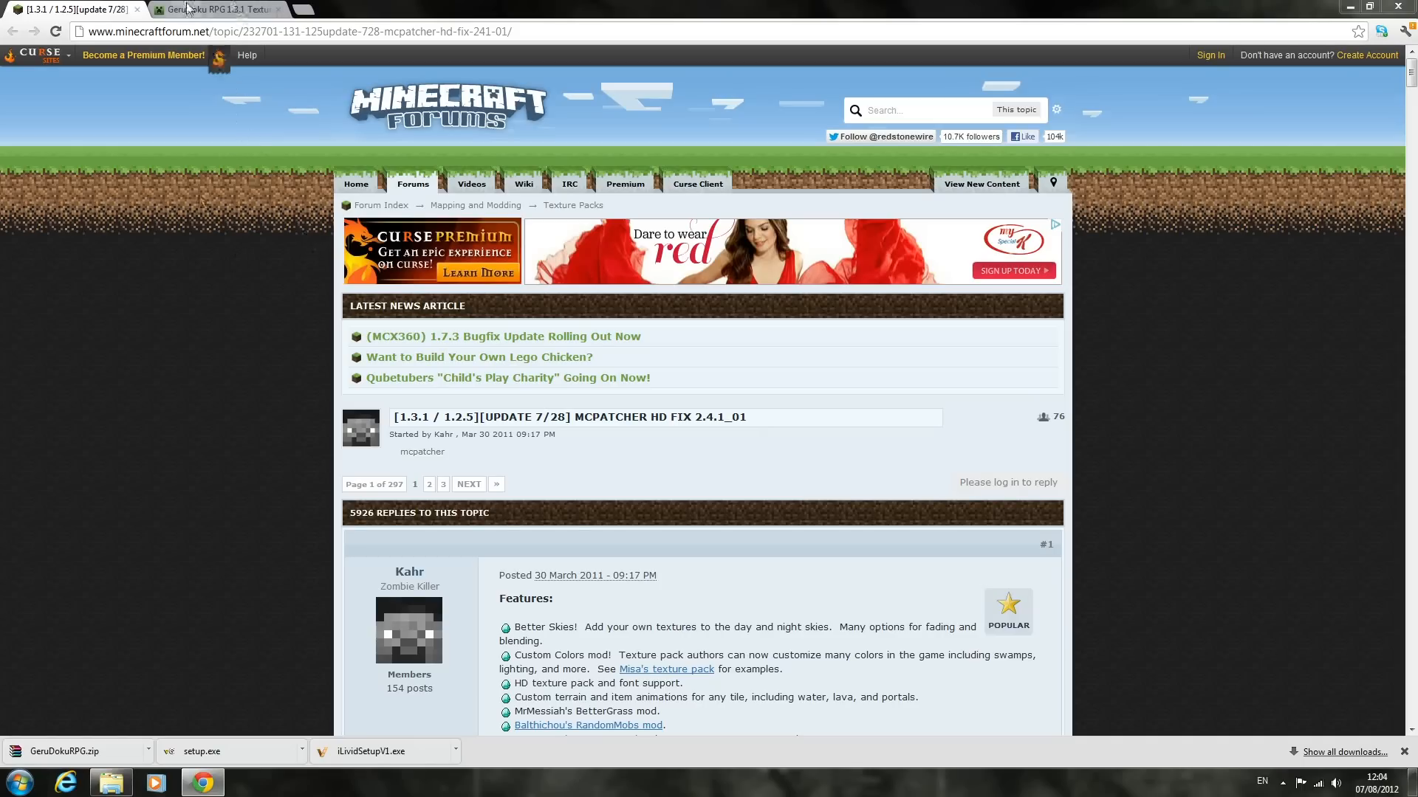
Glance at the GeruDoku tab, then scroll the MCPatcher HD Fix topic down to its Downloads links.
click(217, 9)
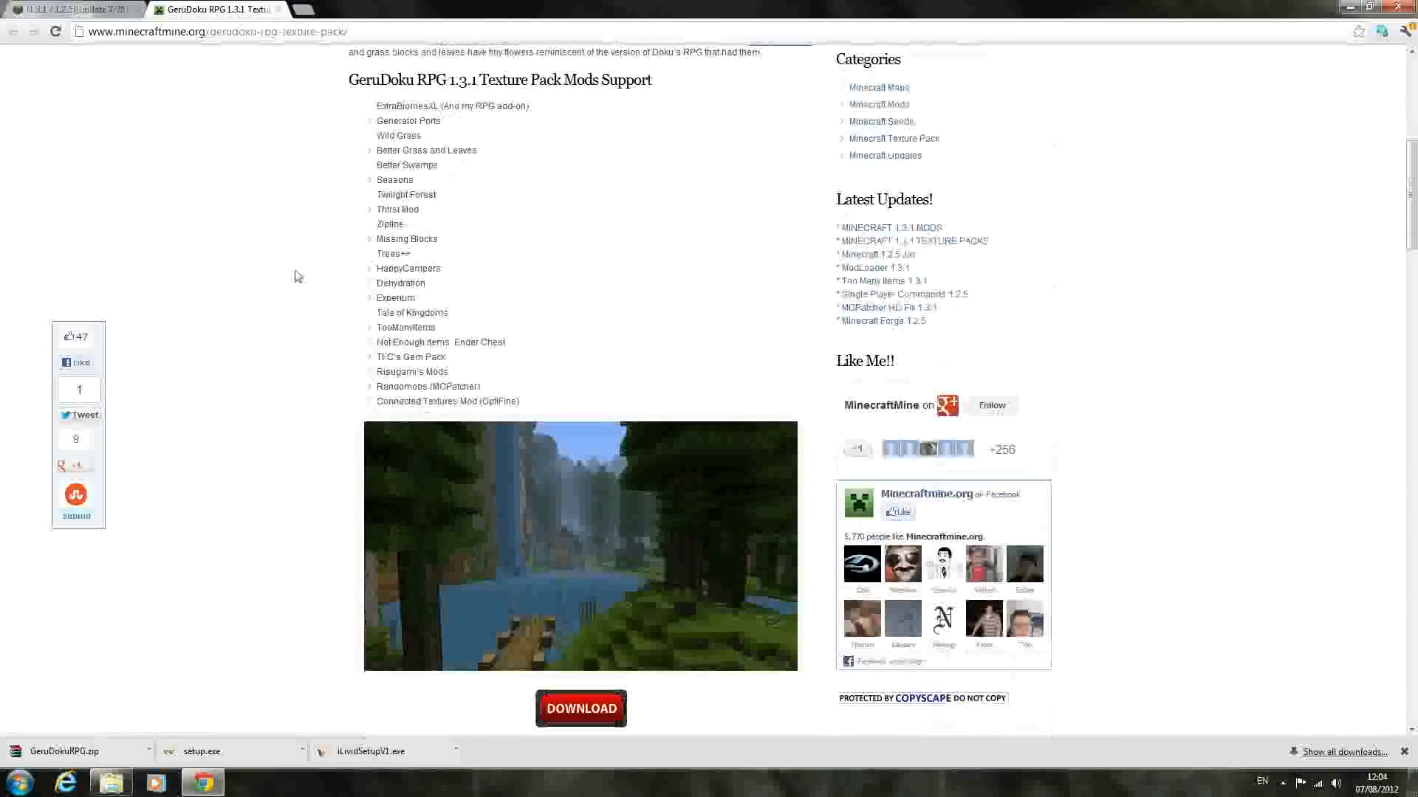
scroll(down, 3)
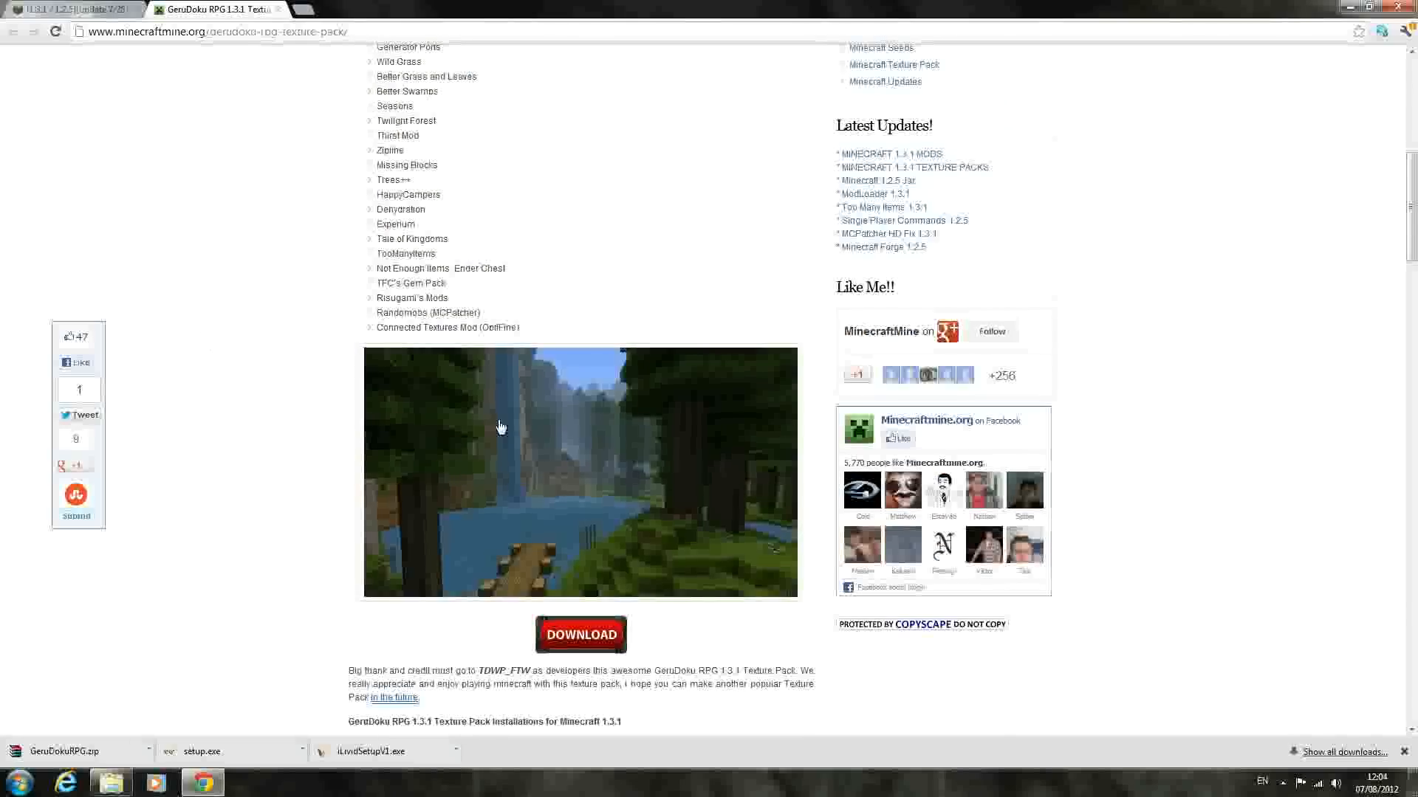
scroll(down, 3)
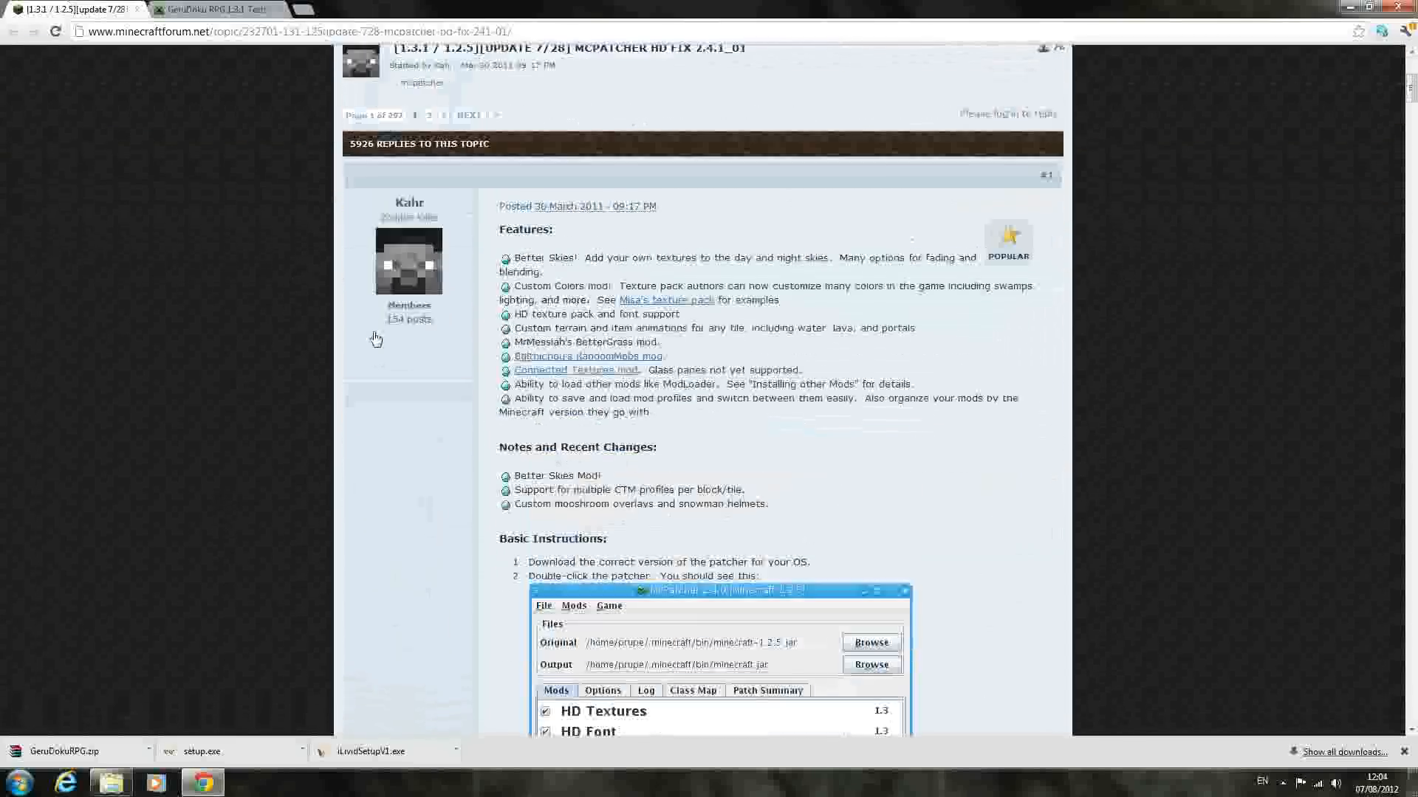
scroll(down, 3)
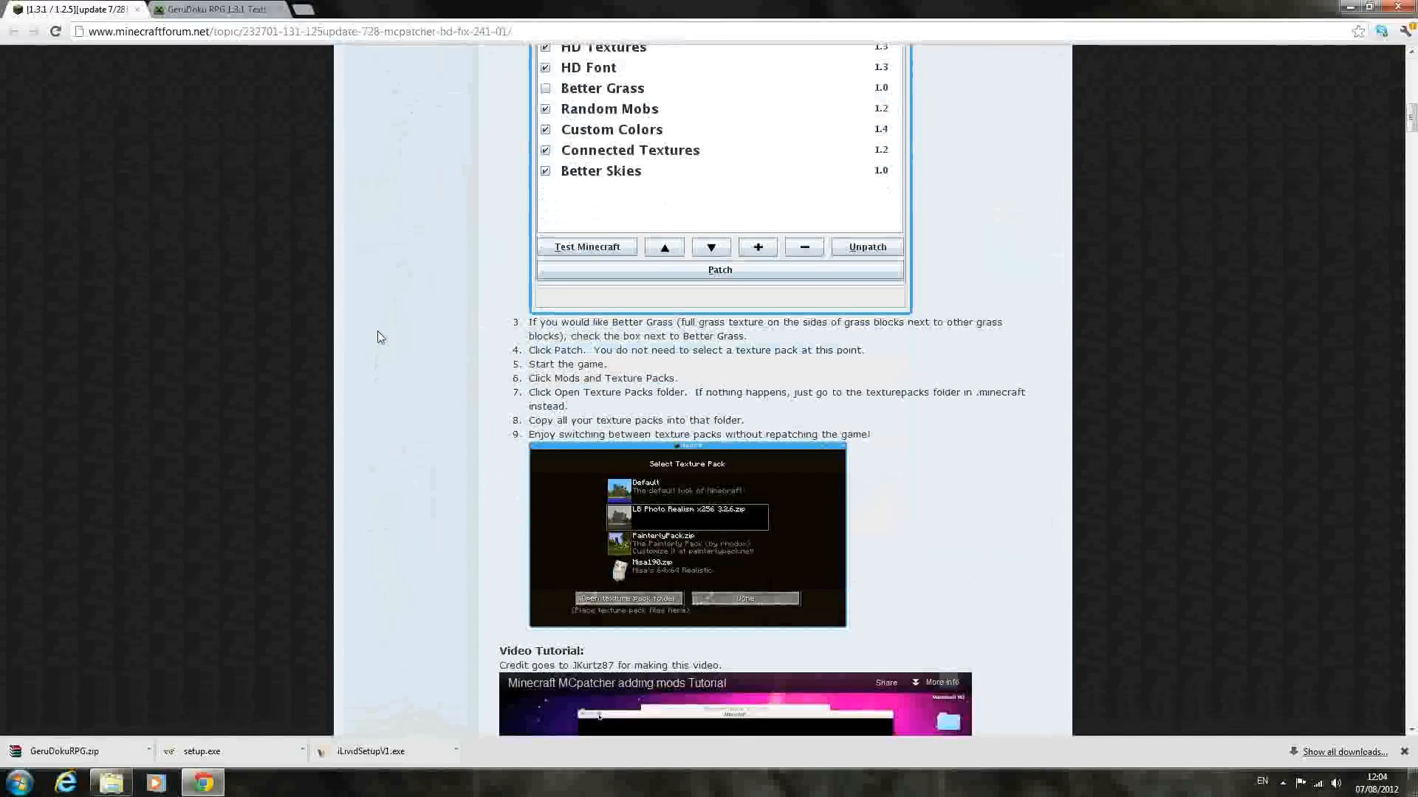
scroll(down, 3)
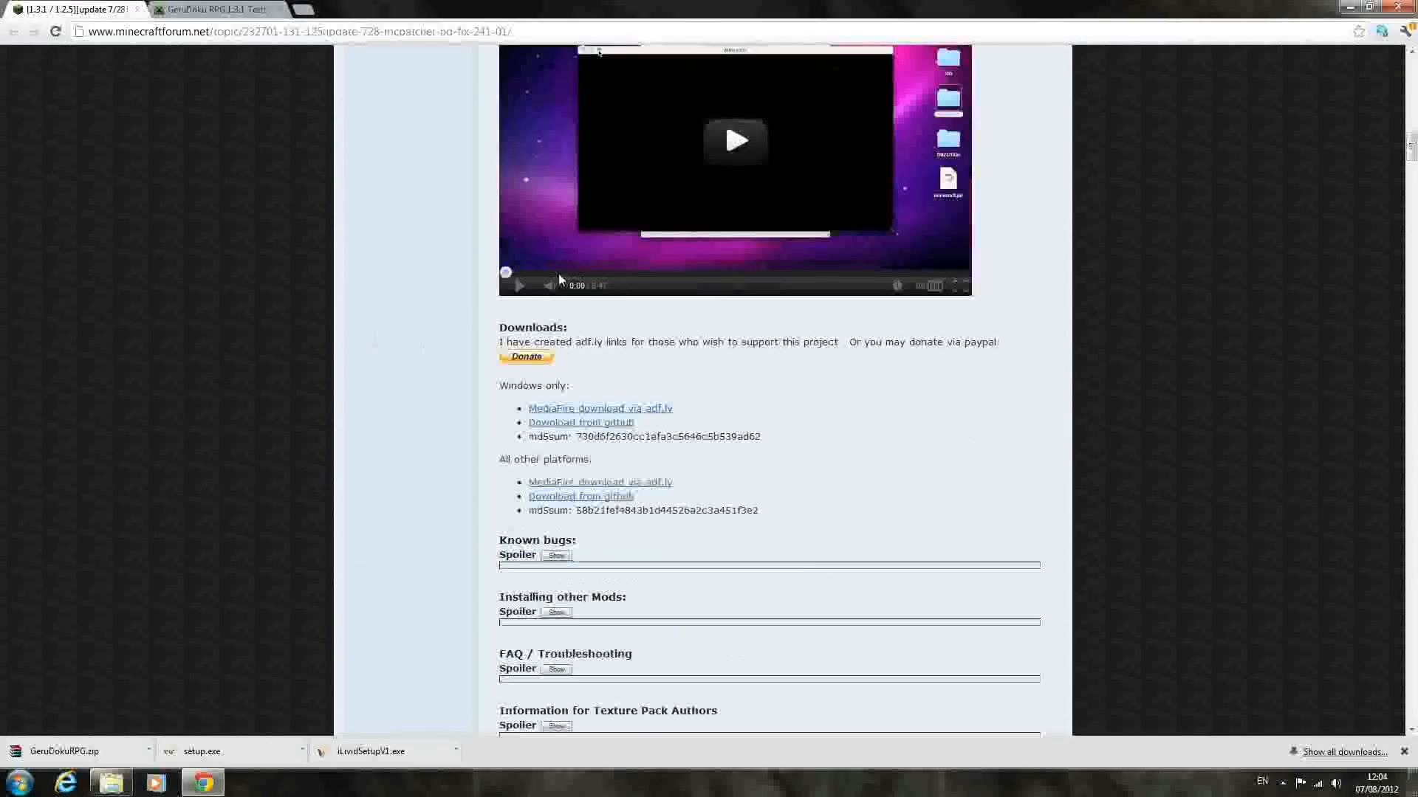
mouse_move(641, 436)
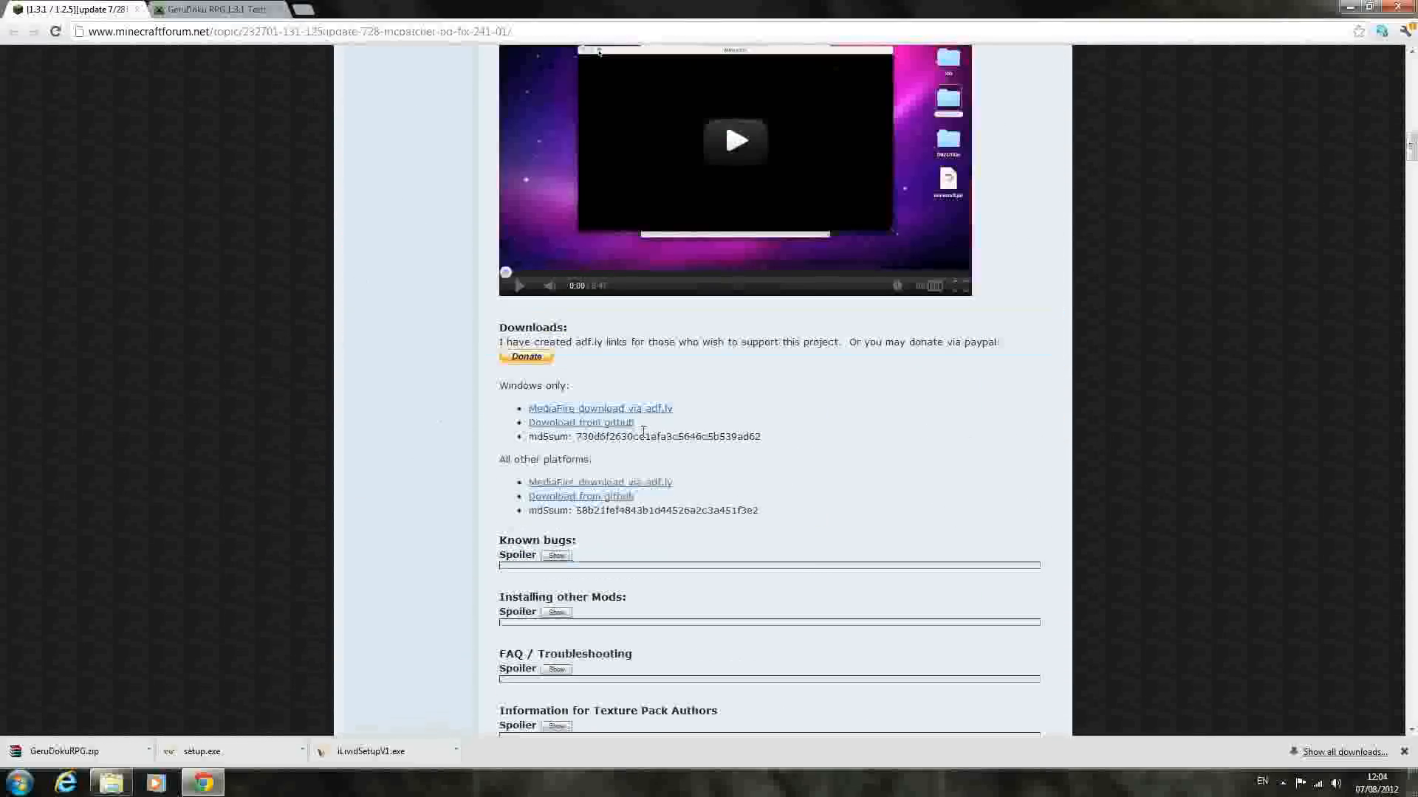
scroll(down, 3)
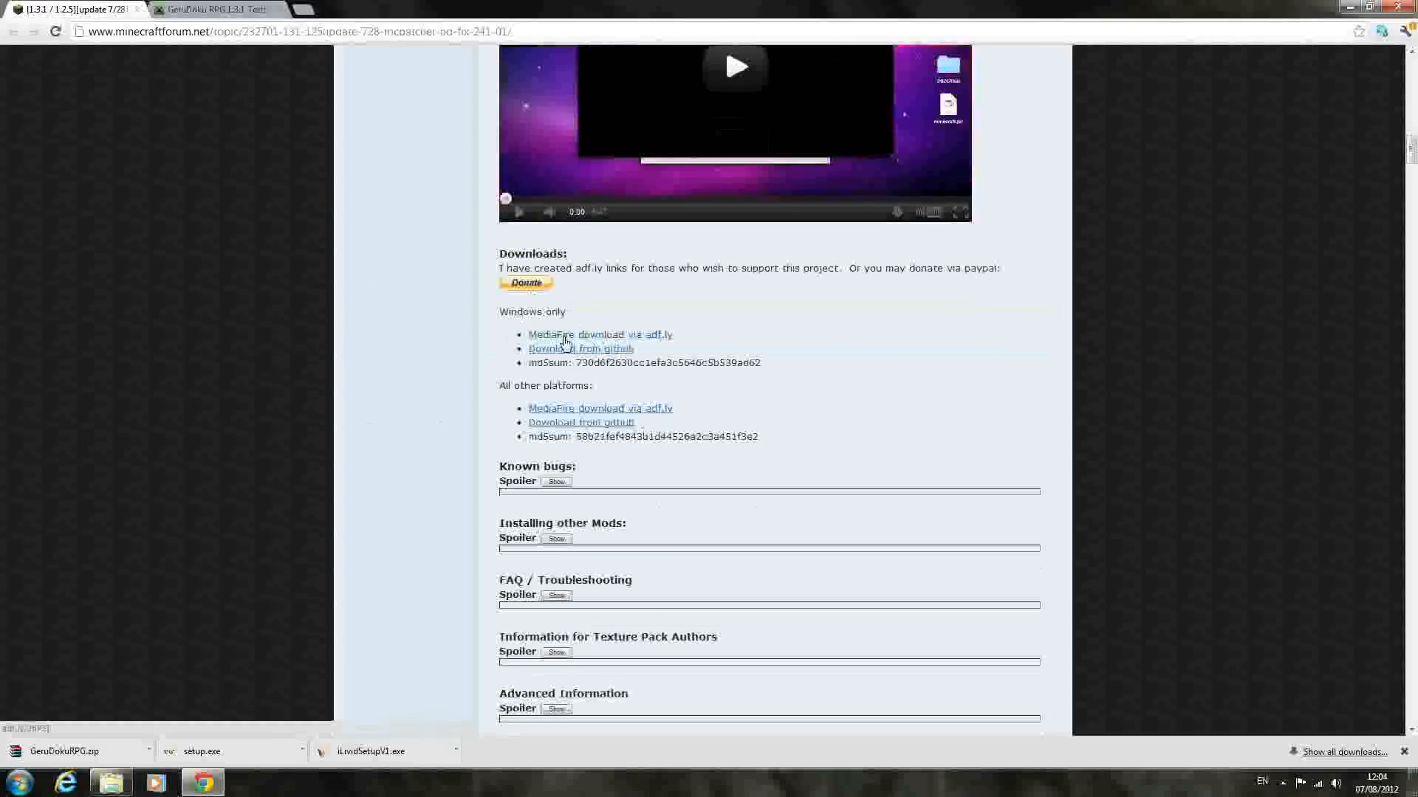
mouse_move(508, 413)
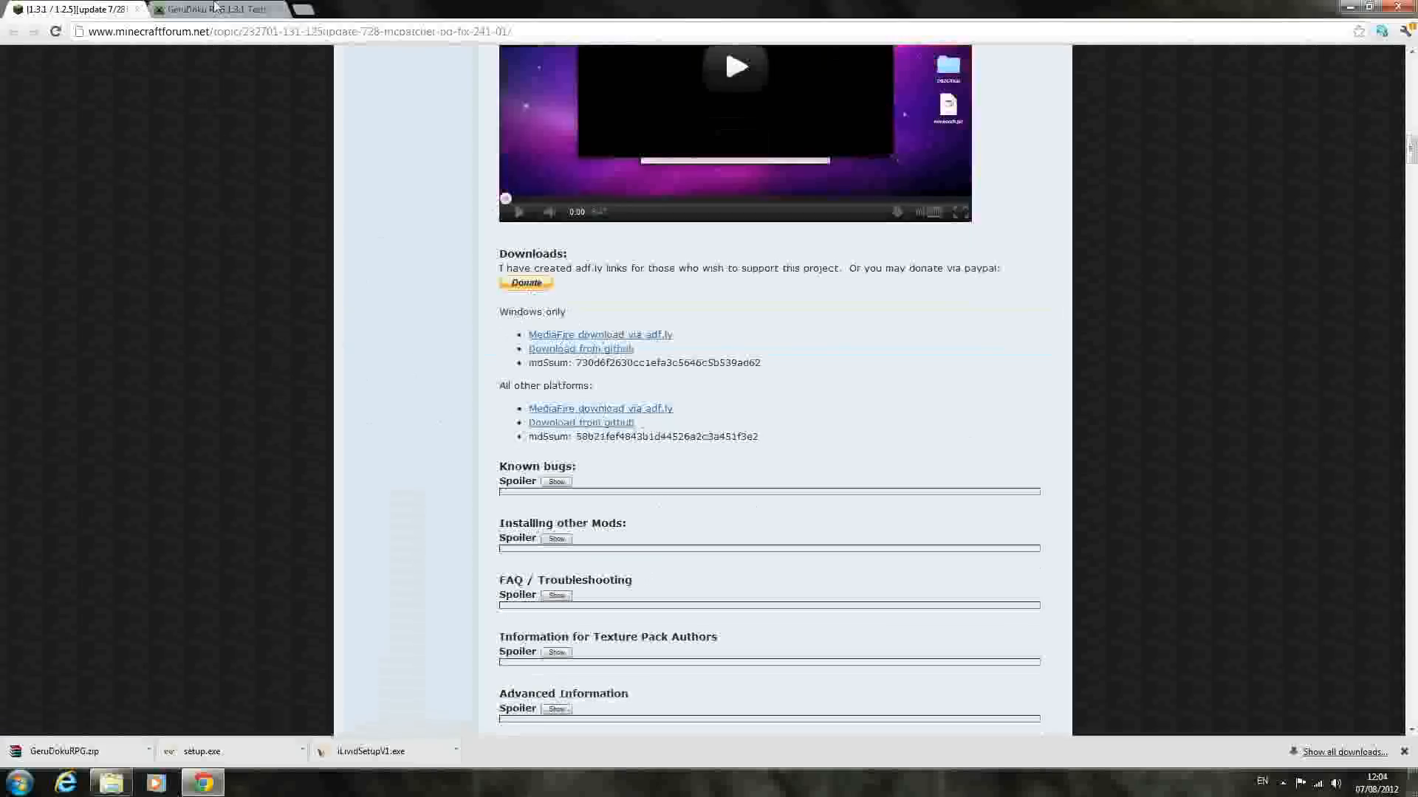
Review the GeruDoku RPG 1.3.1 installation instructions on the Minecraftmine page.
click(217, 9)
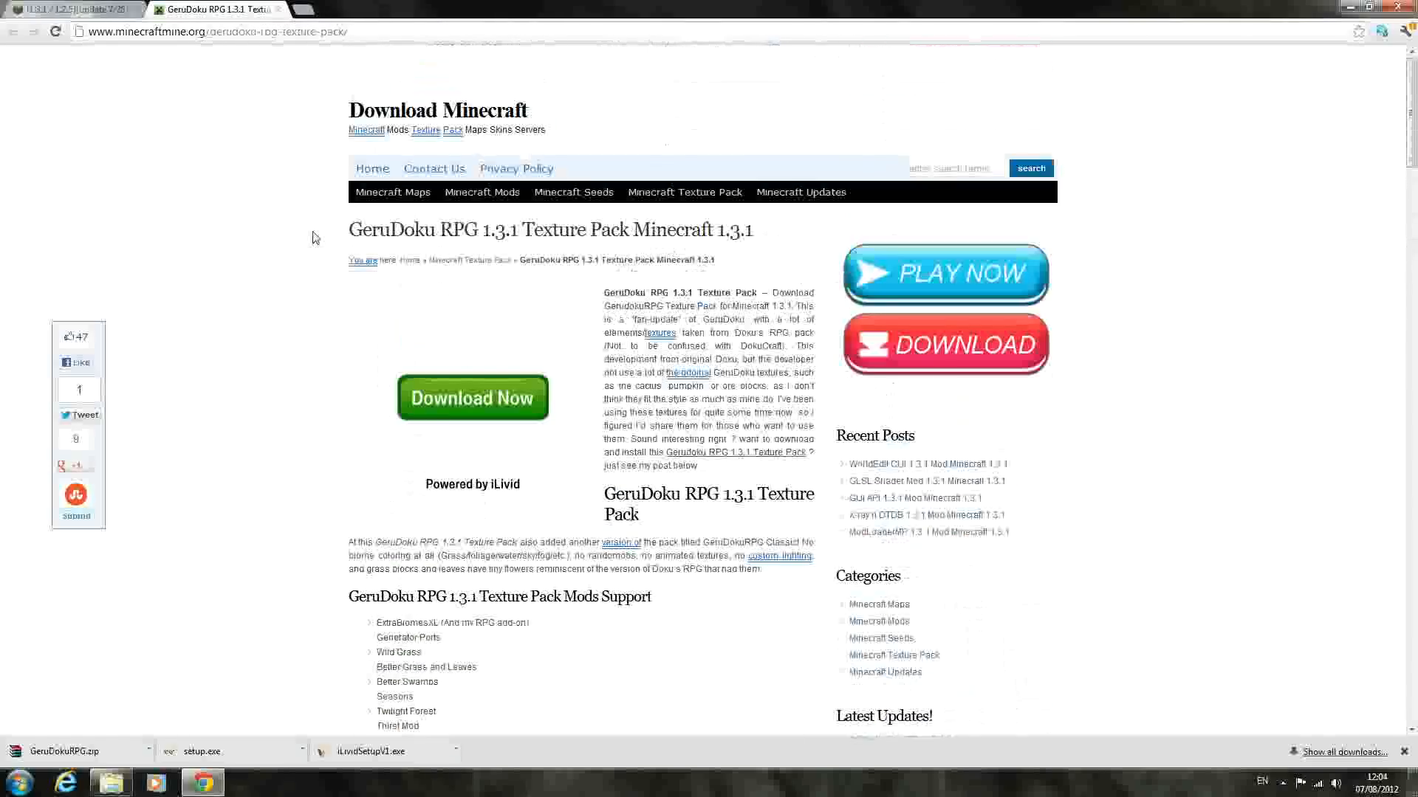
mouse_move(788, 258)
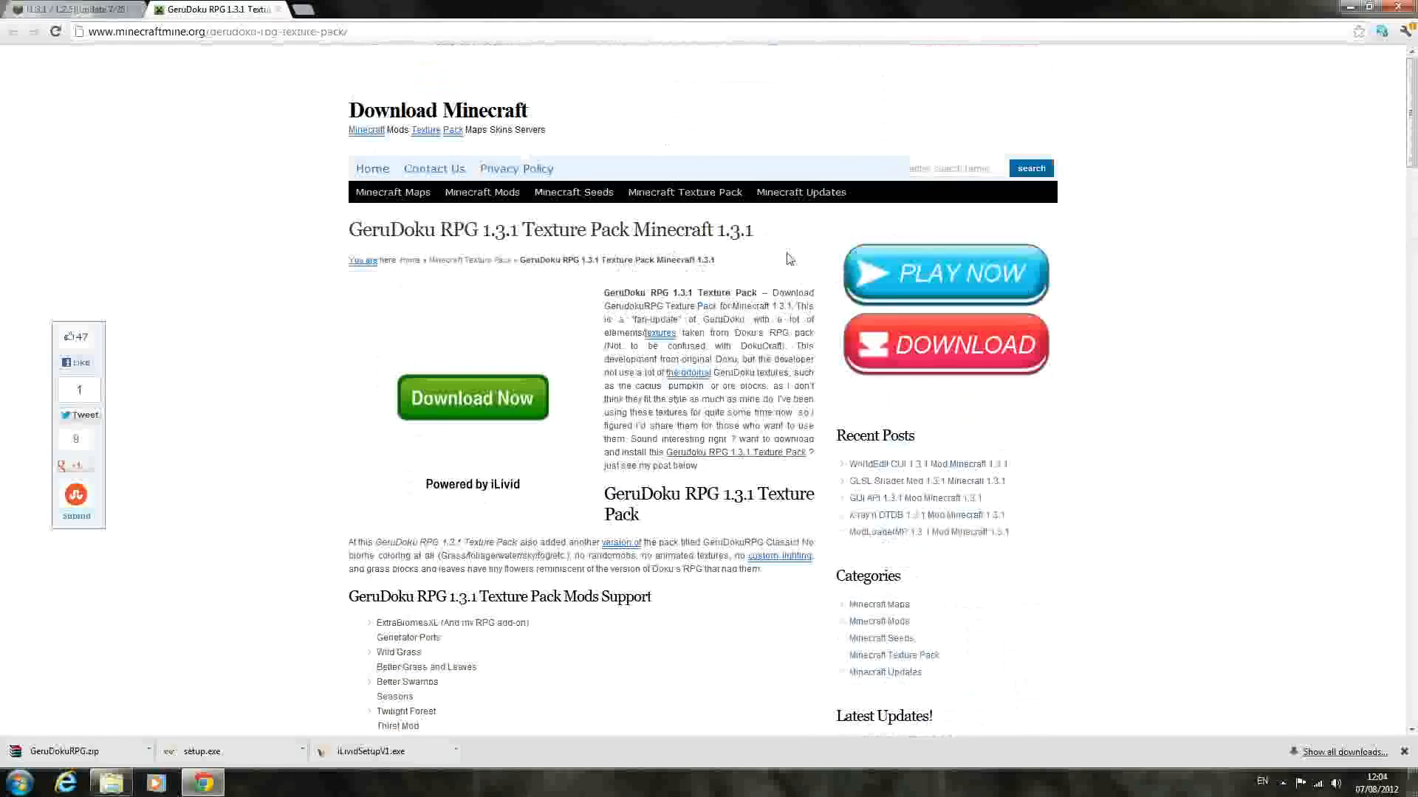
scroll(down, 3)
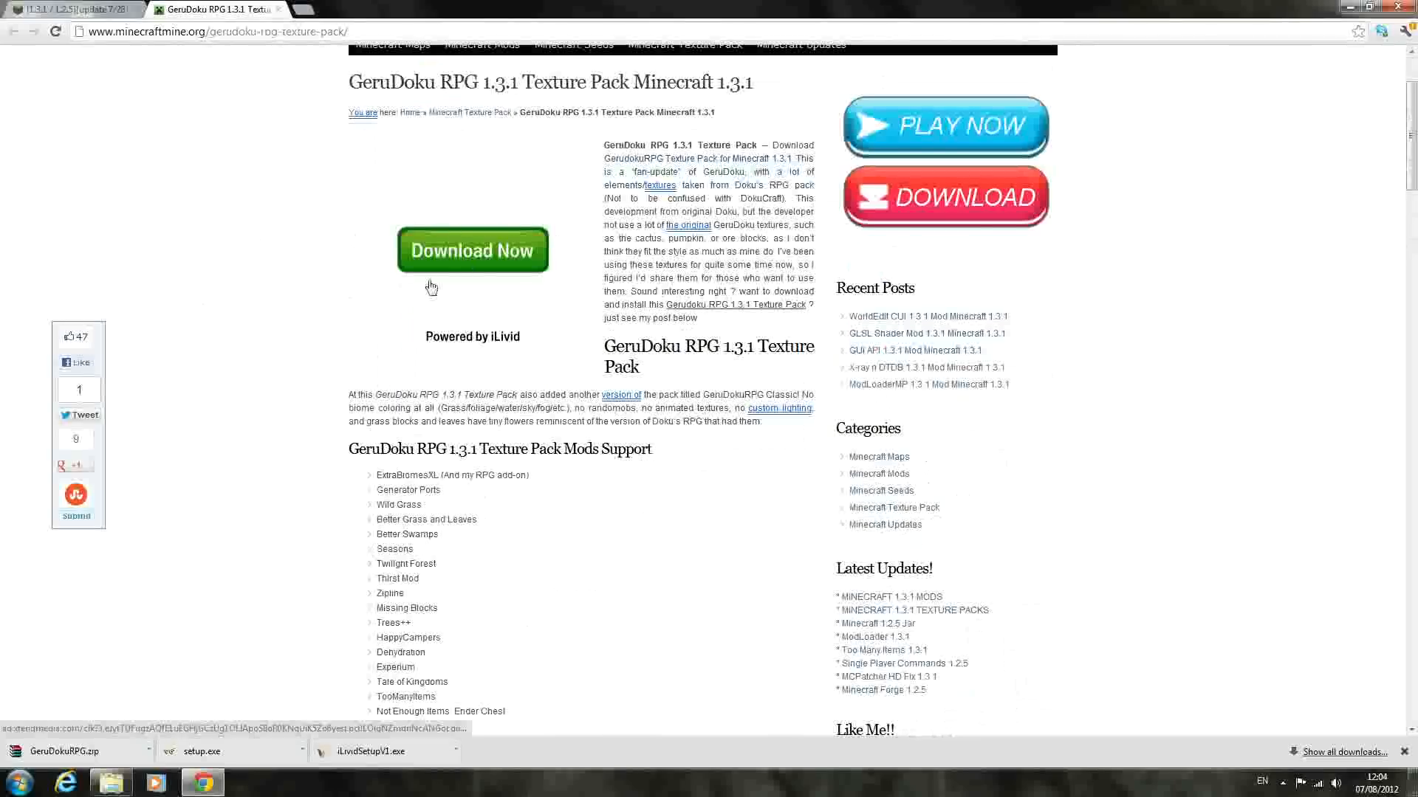
scroll(down, 3)
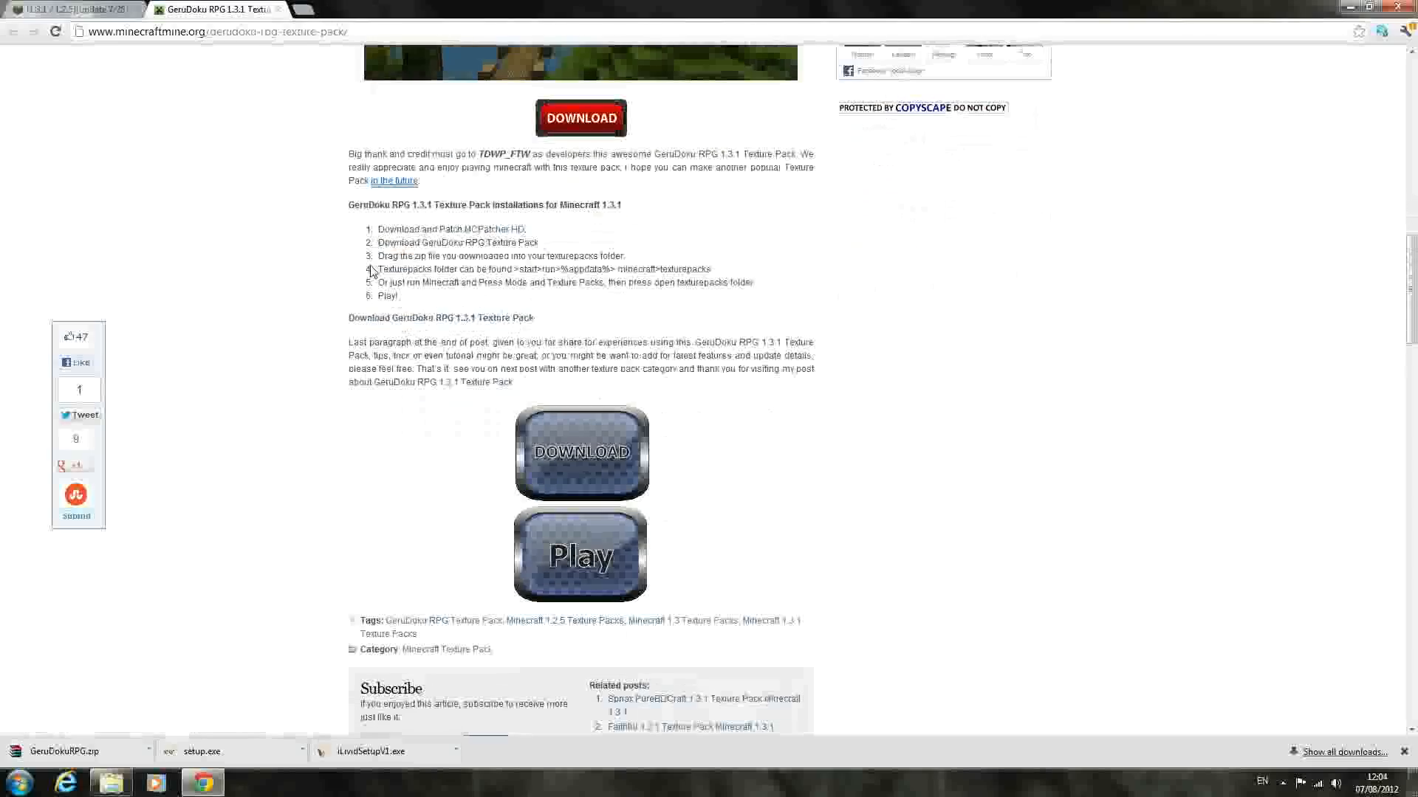
mouse_move(462, 327)
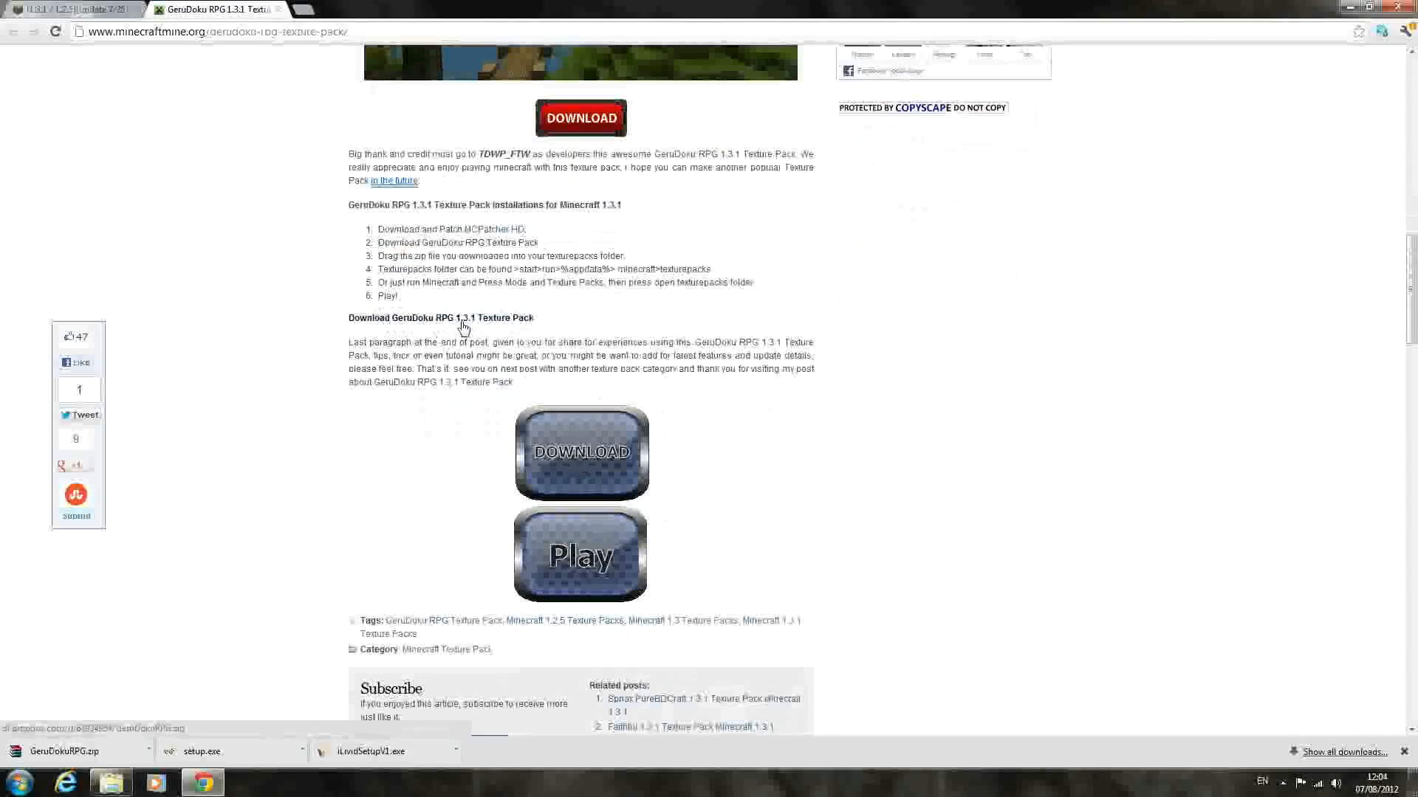
mouse_move(529, 327)
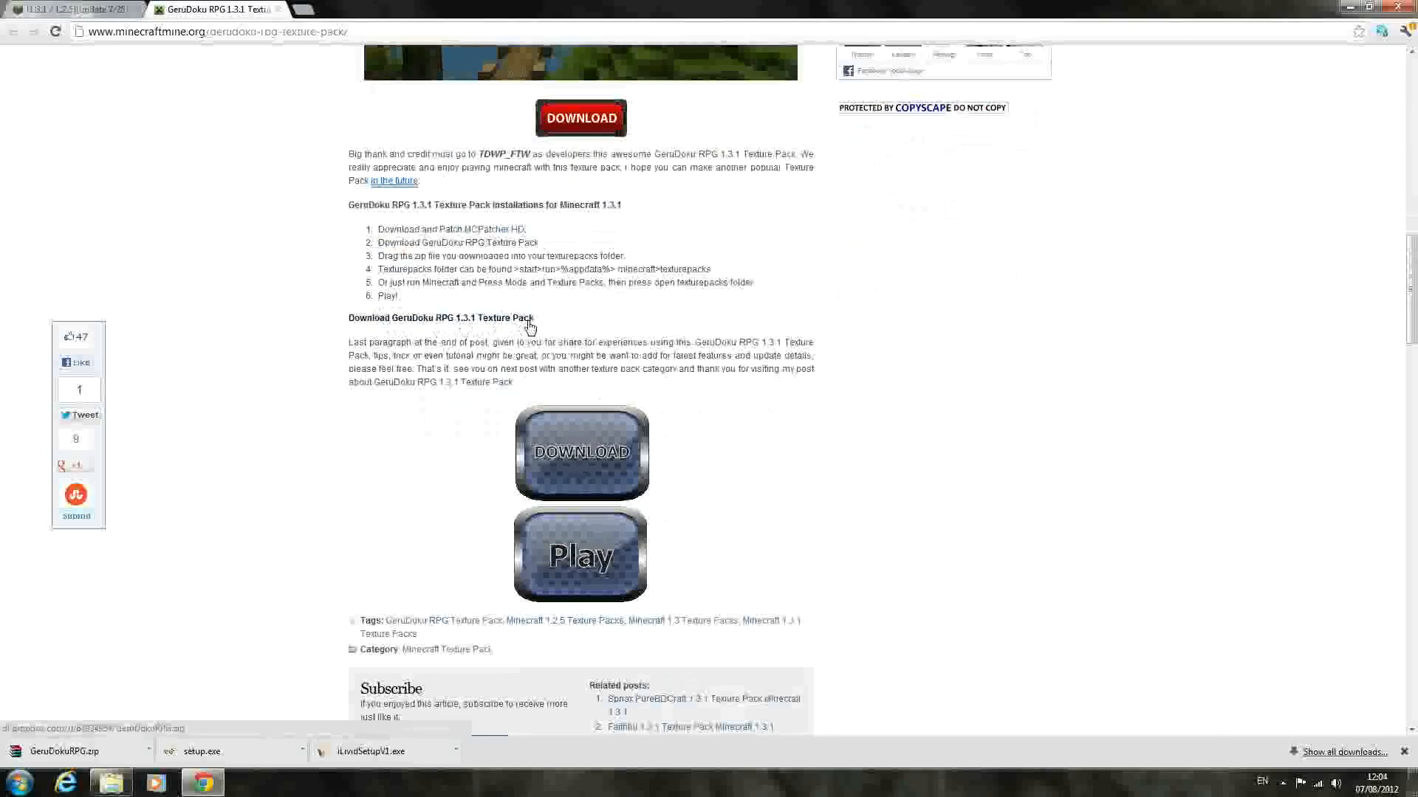
scroll(up, 3)
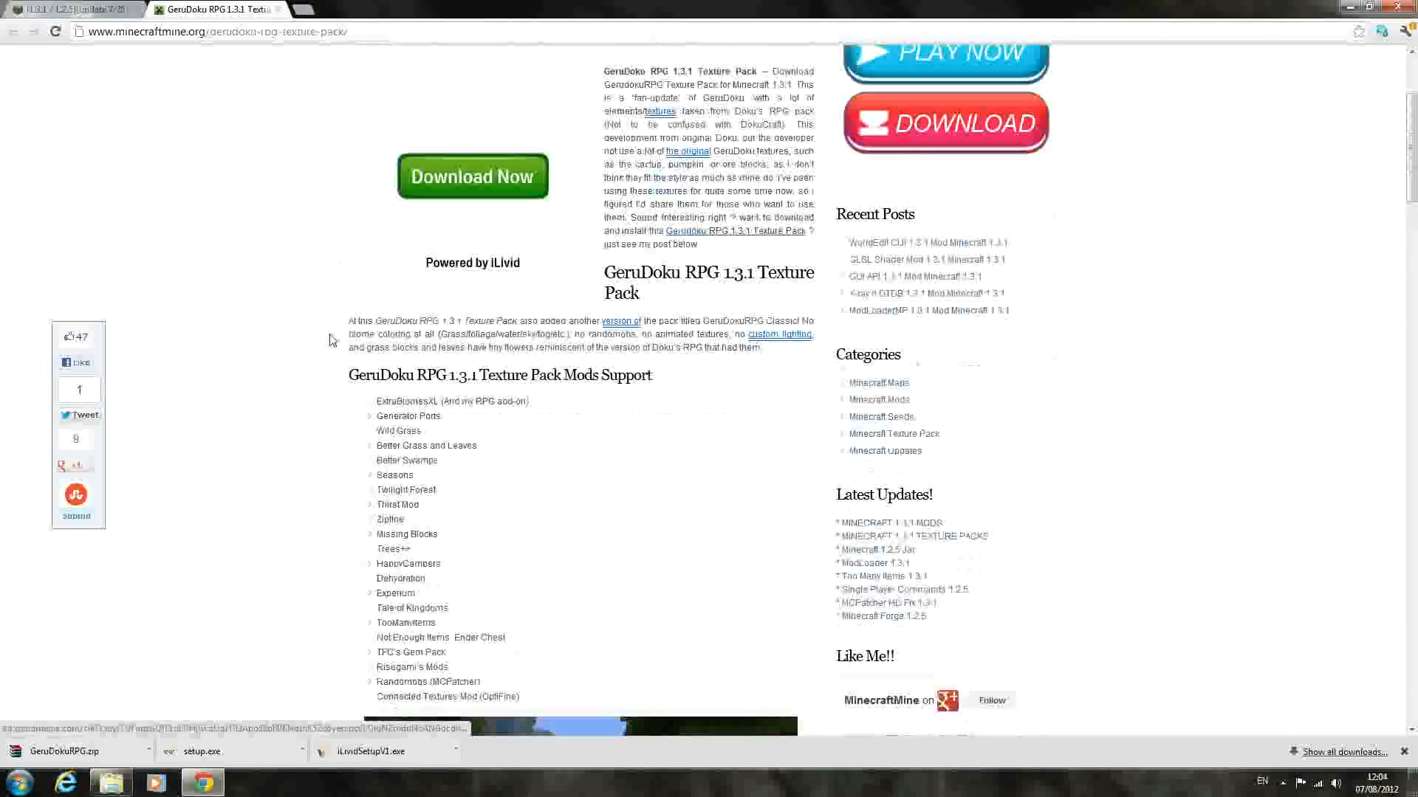
scroll(down, 3)
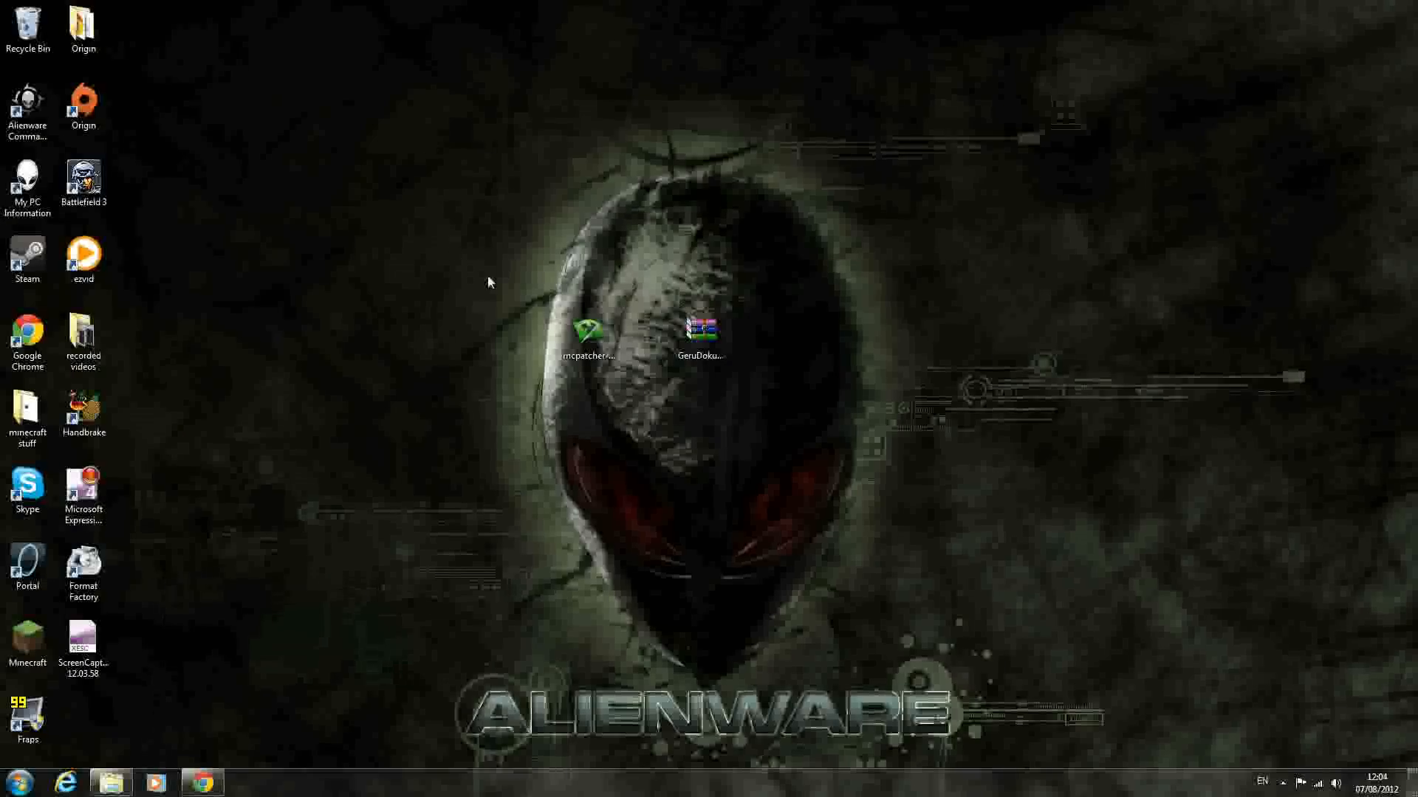
Launch the downloaded MCPatcher from the desktop, allowing the unverified program to run.
click(587, 333)
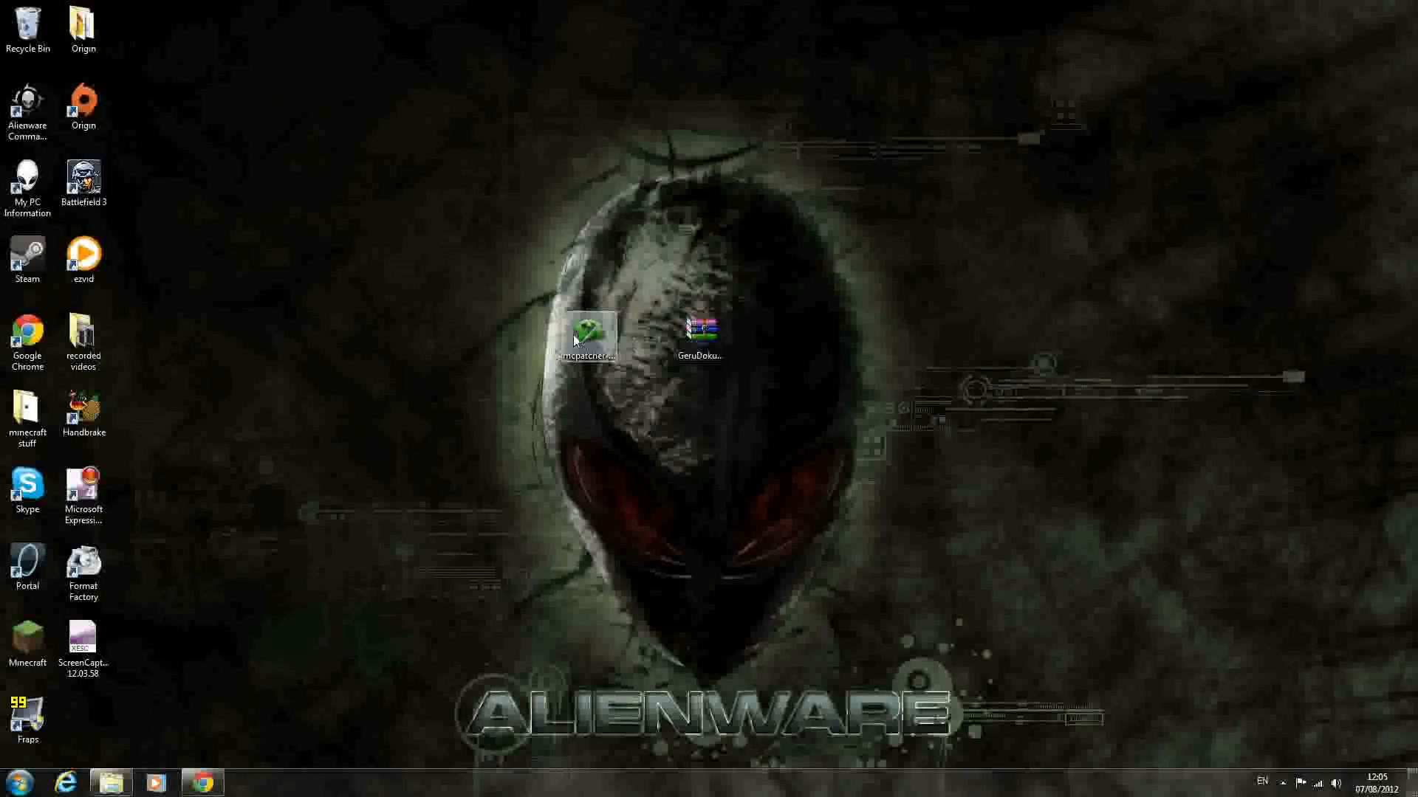
double_click(587, 334)
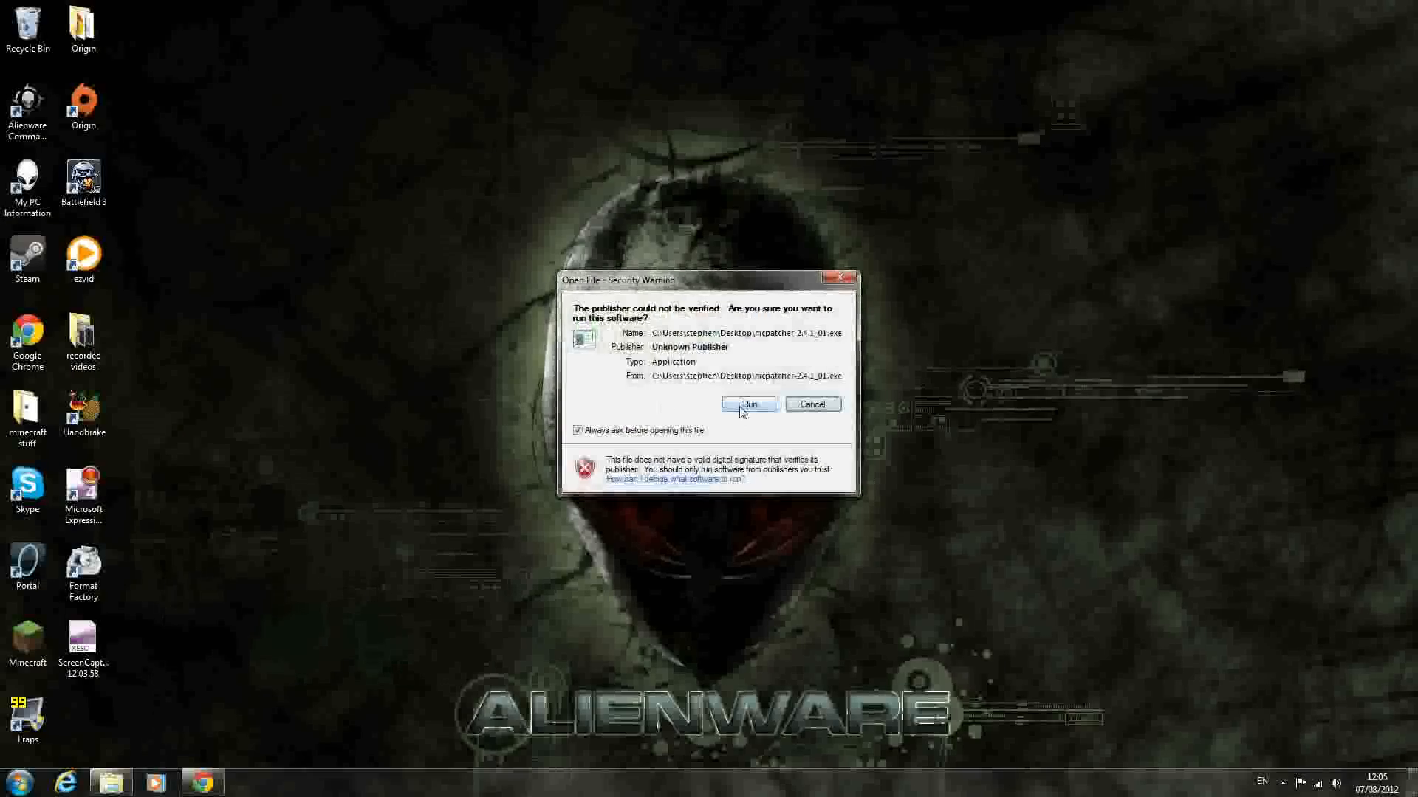
click(748, 404)
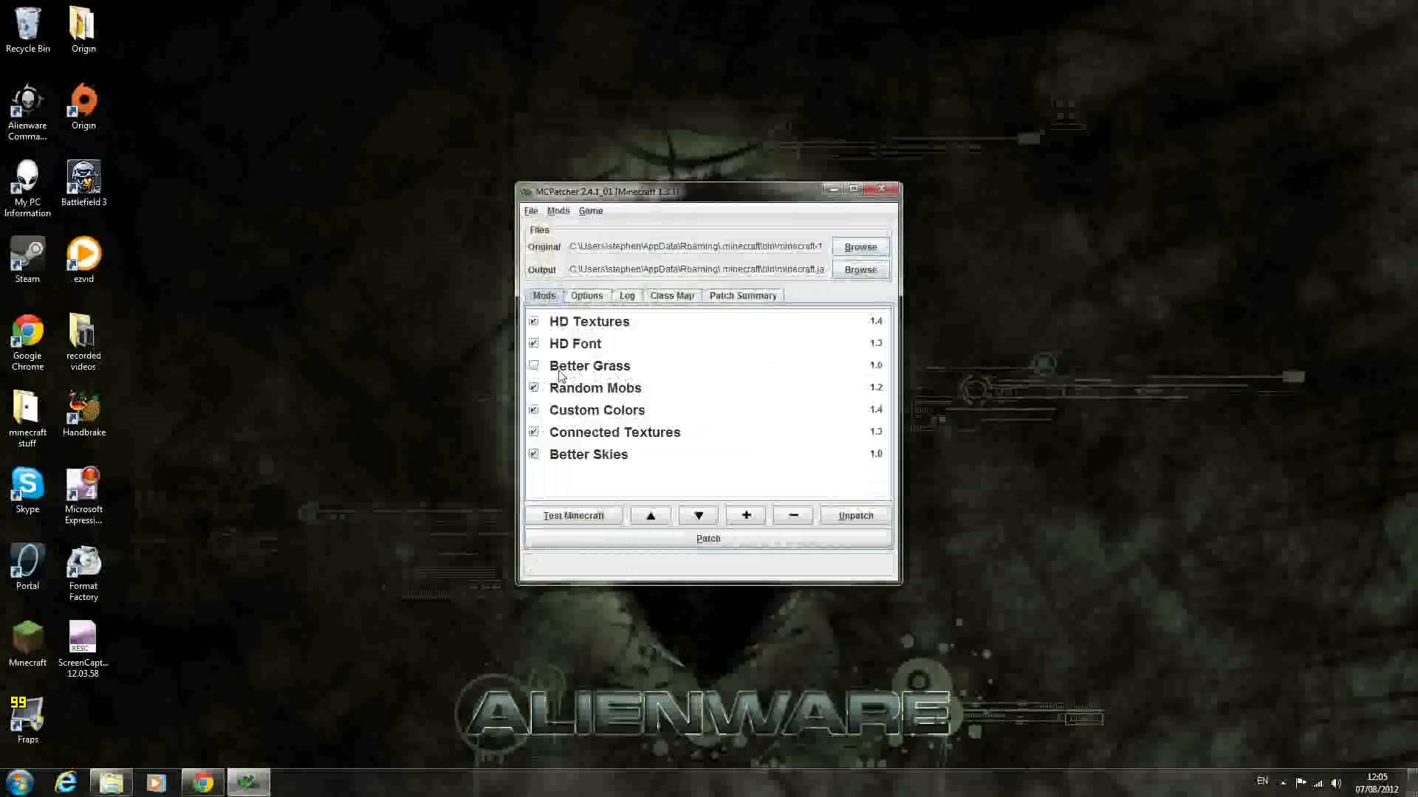
mouse_move(588, 379)
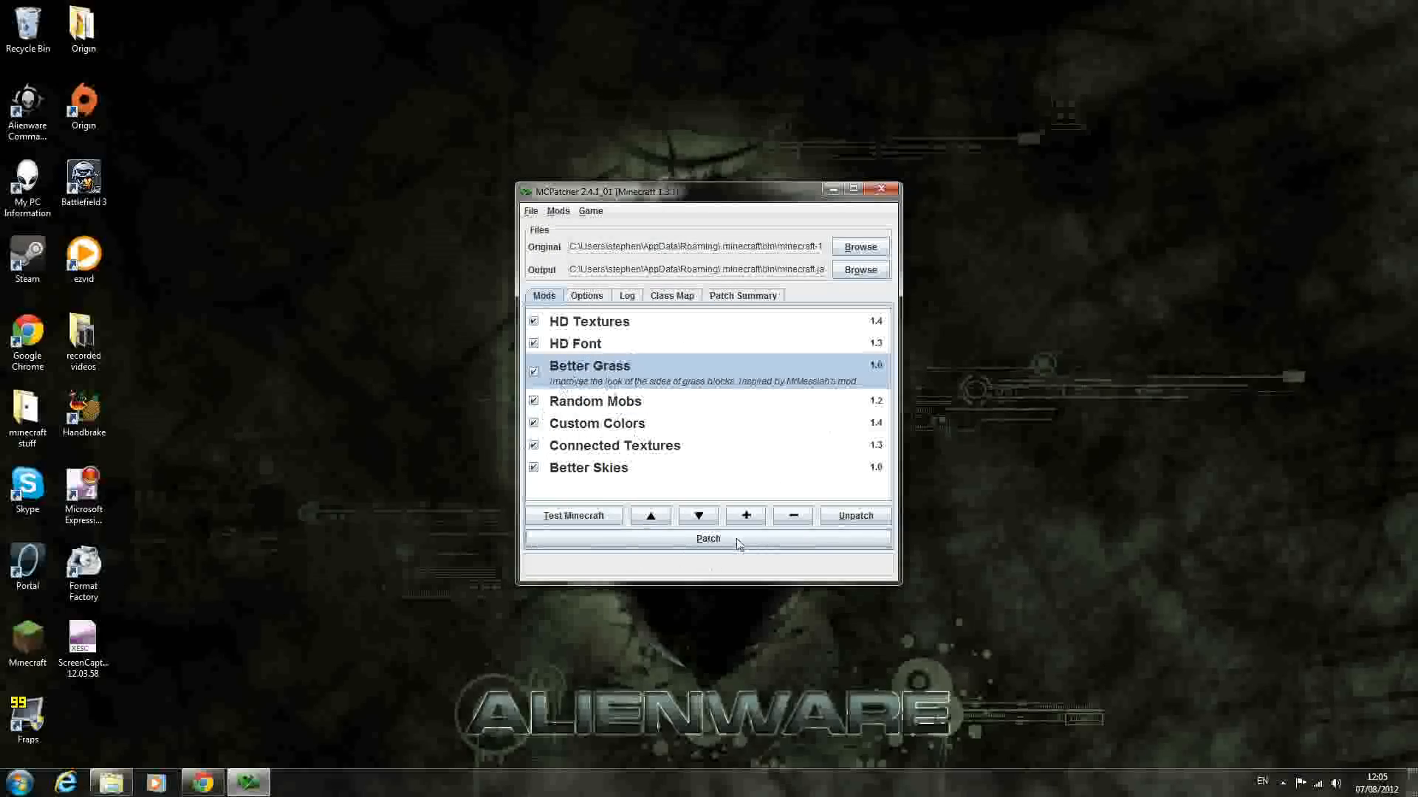
Patch Minecraft with Better Grass and the other mods enabled, then close MCPatcher.
click(708, 539)
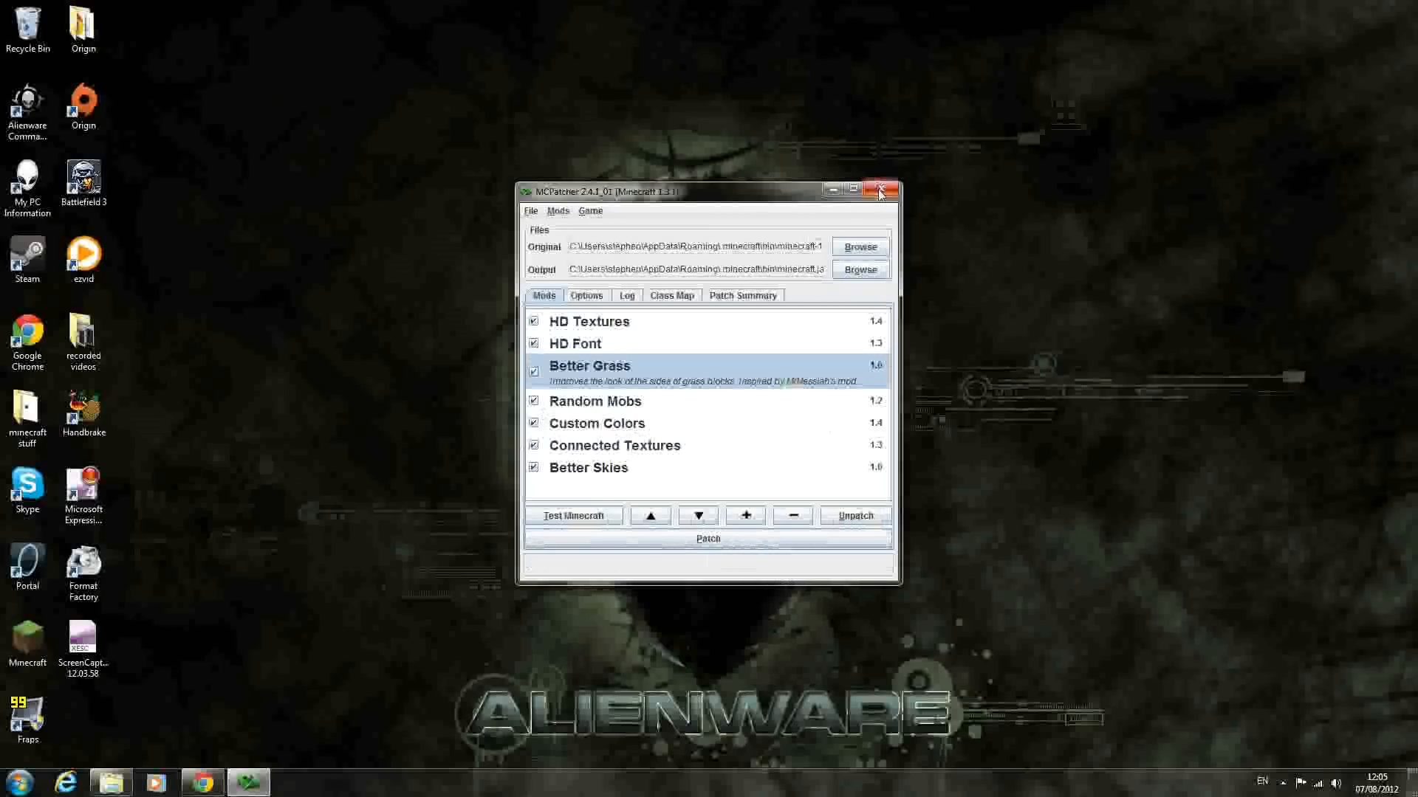
click(881, 190)
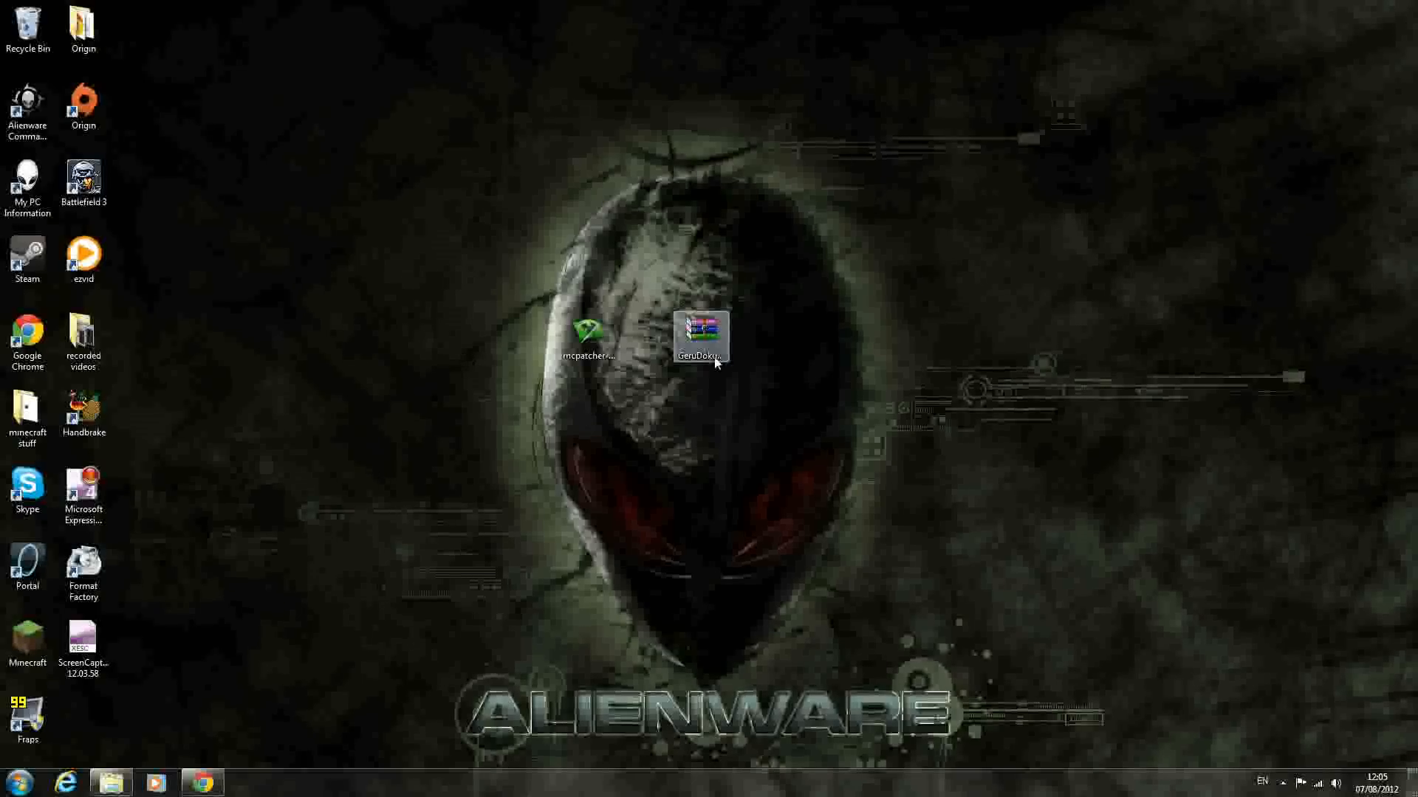
Search %appdata% from the Start menu to reach the application data folder.
click(15, 779)
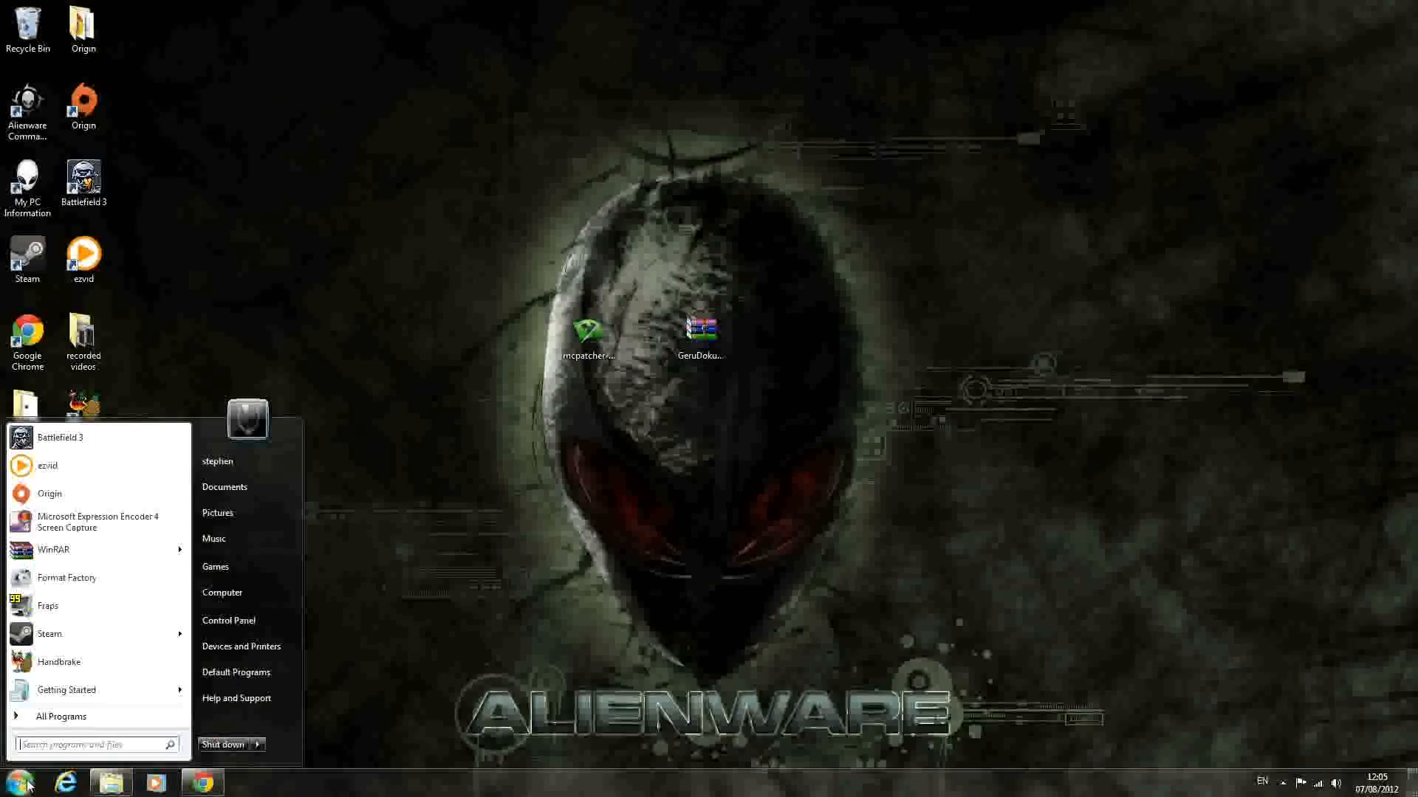
click(90, 744)
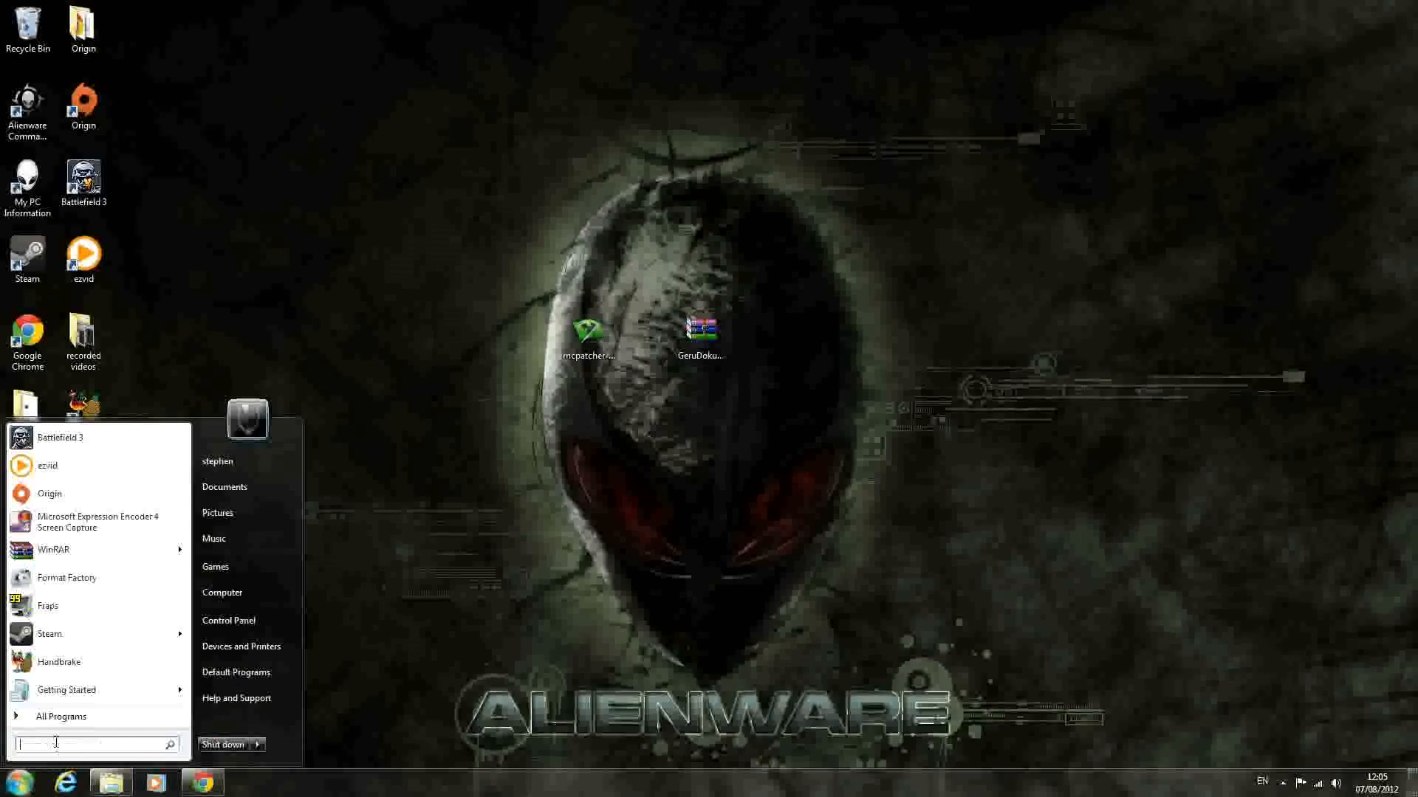
text(%appdata)
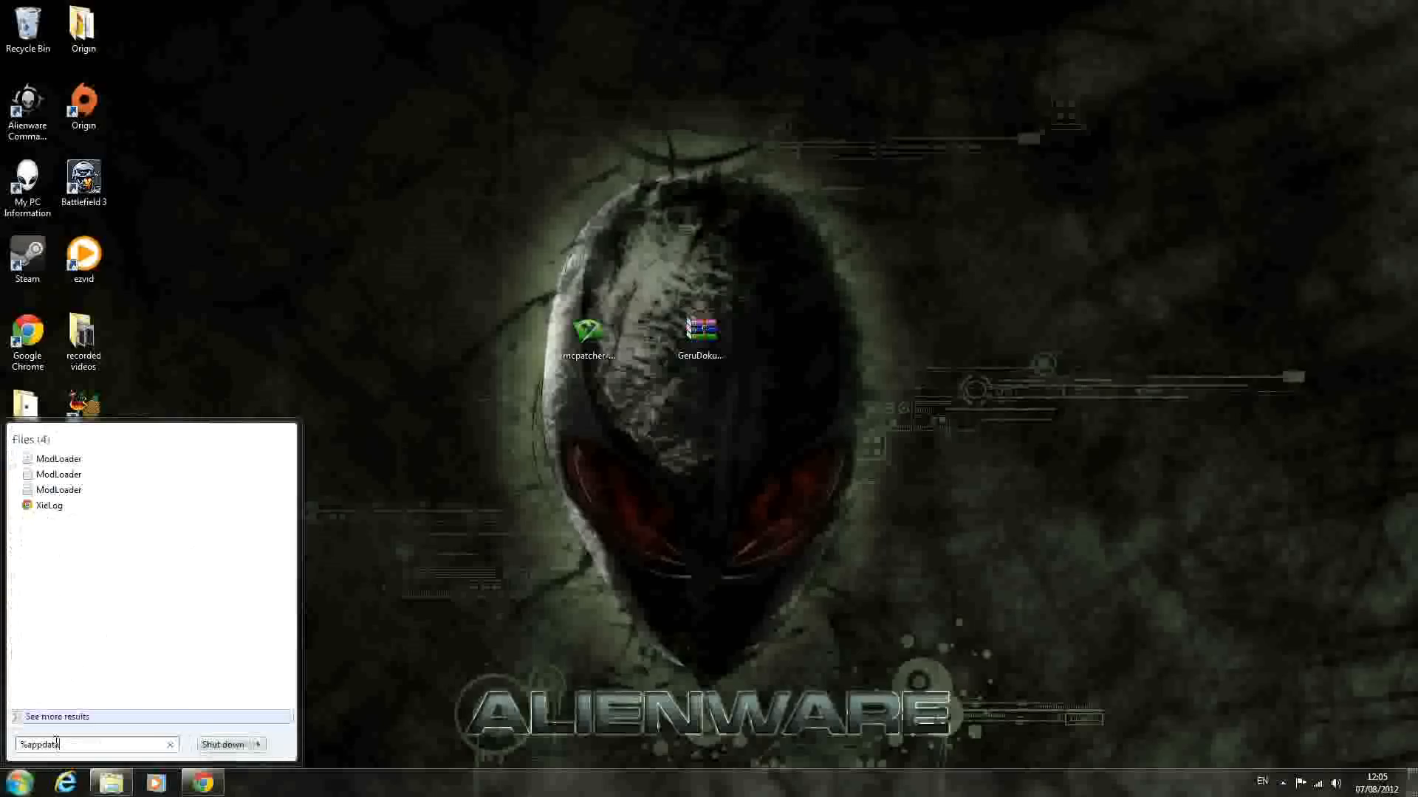
text(%)
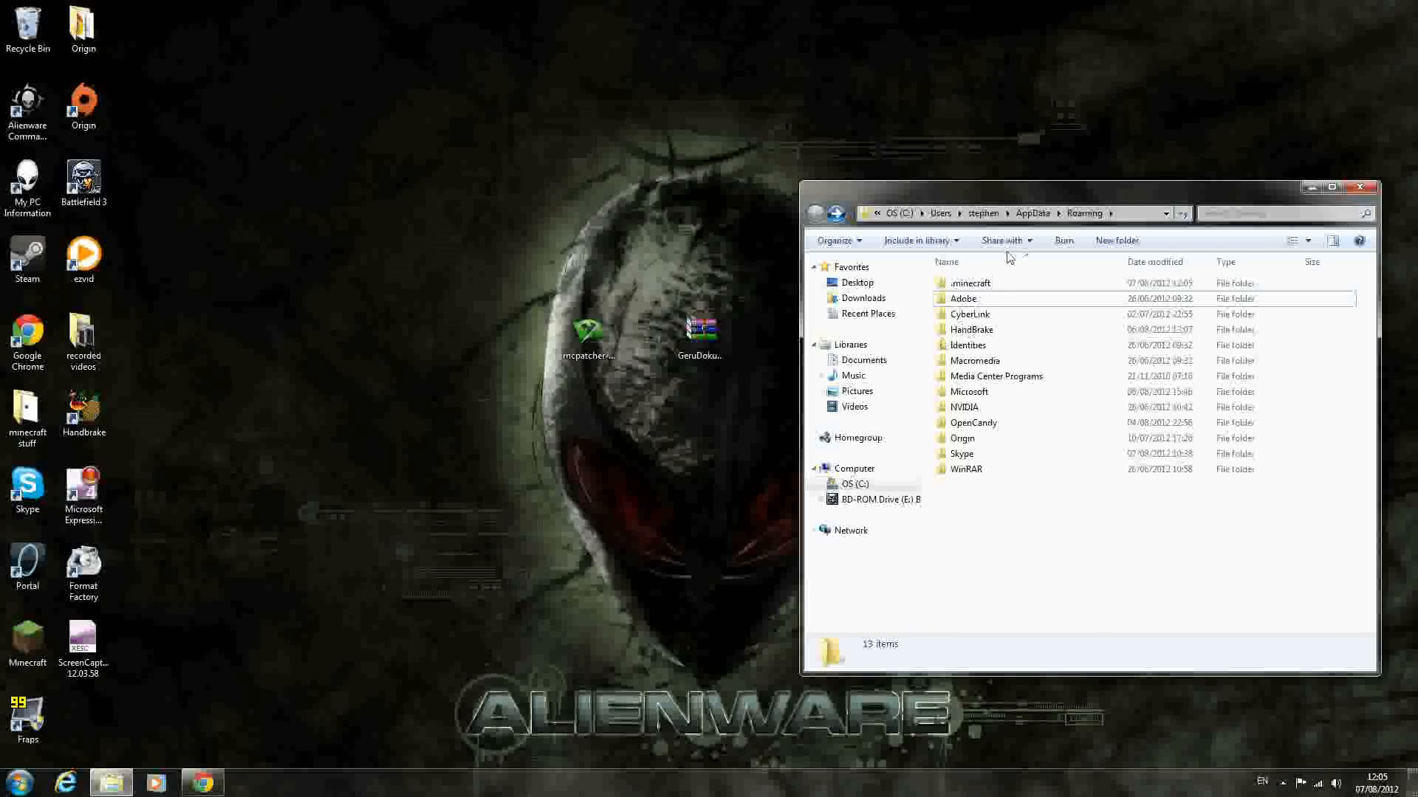
Place GeruDokuRPG in .minecraft/texturepacks, close the folder and launch Minecraft.
double_click(970, 282)
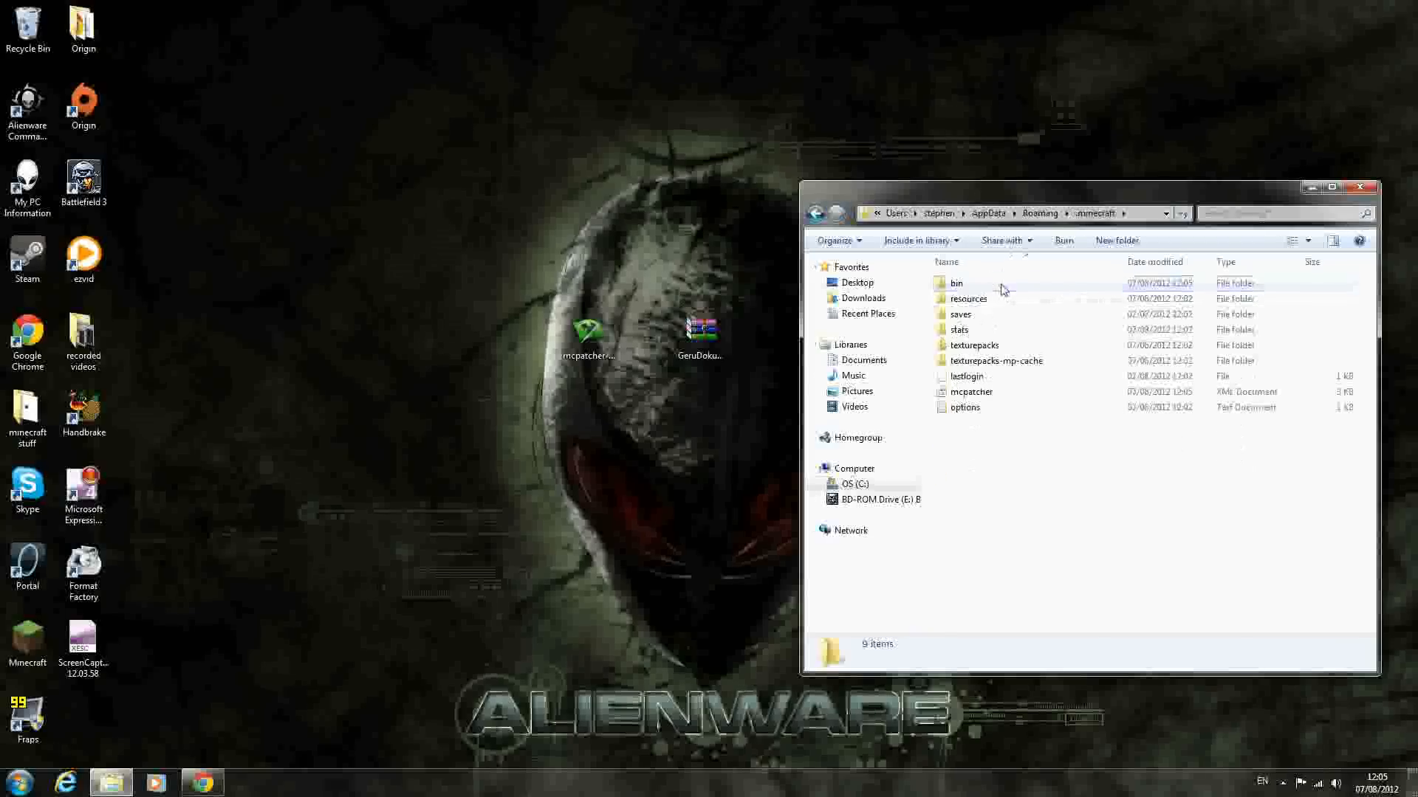
mouse_move(957, 283)
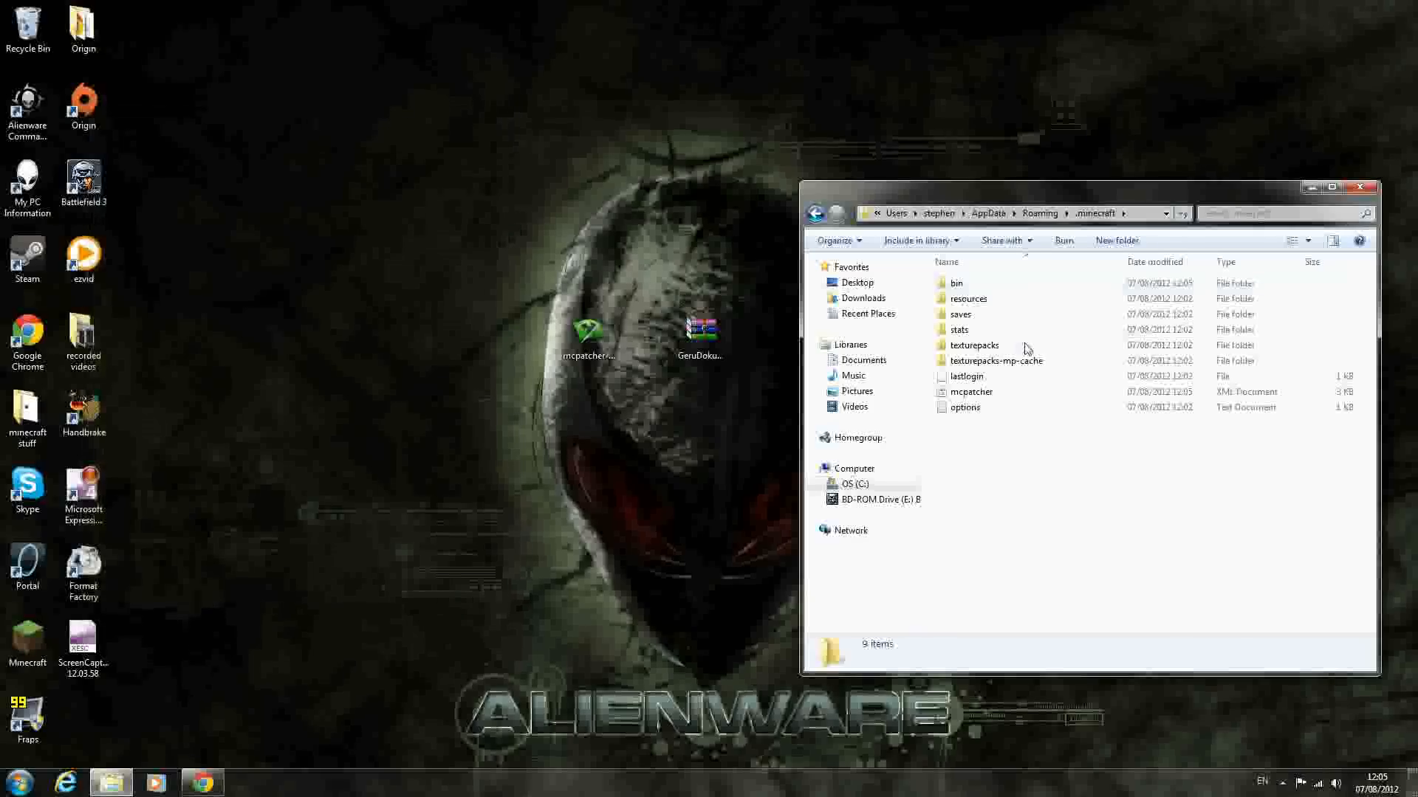
double_click(975, 345)
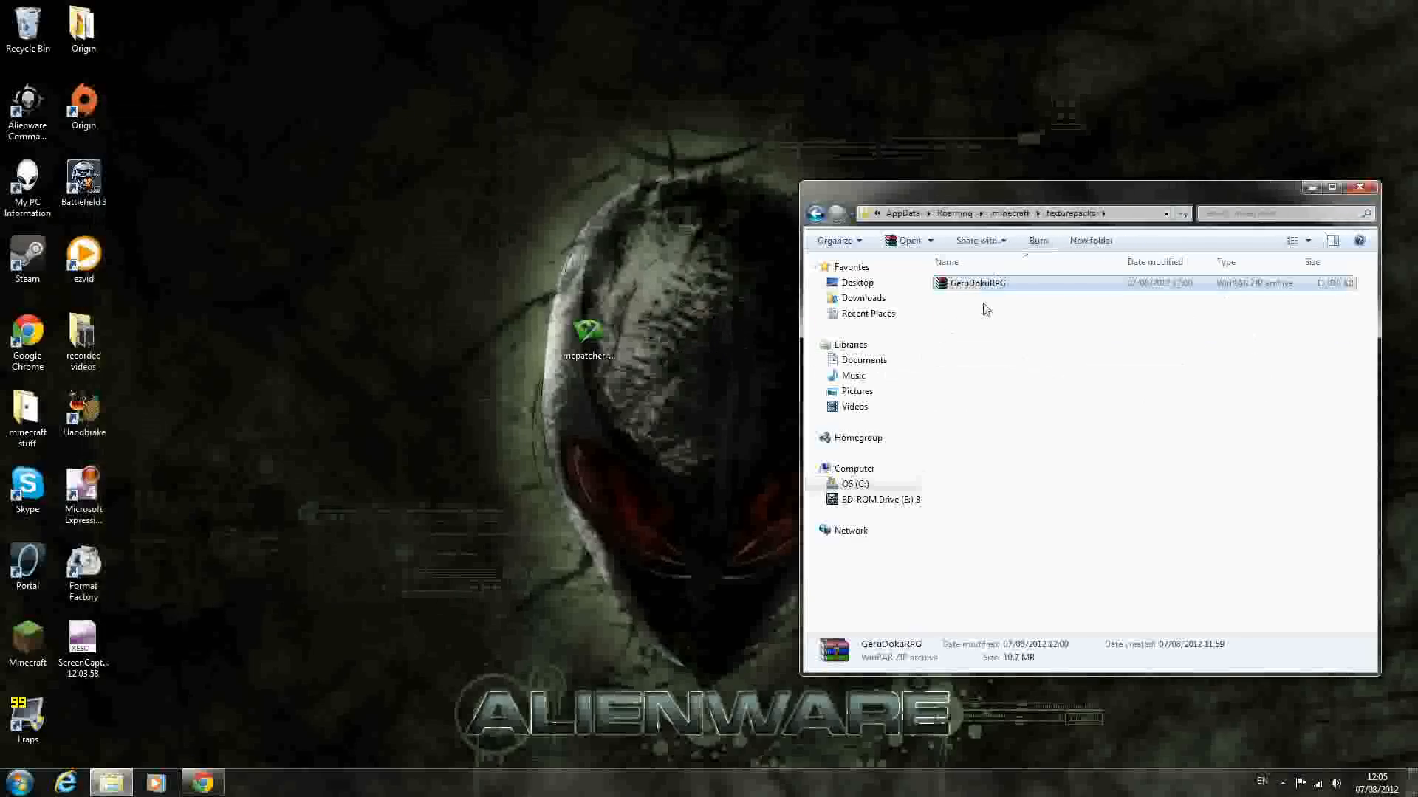
click(1364, 187)
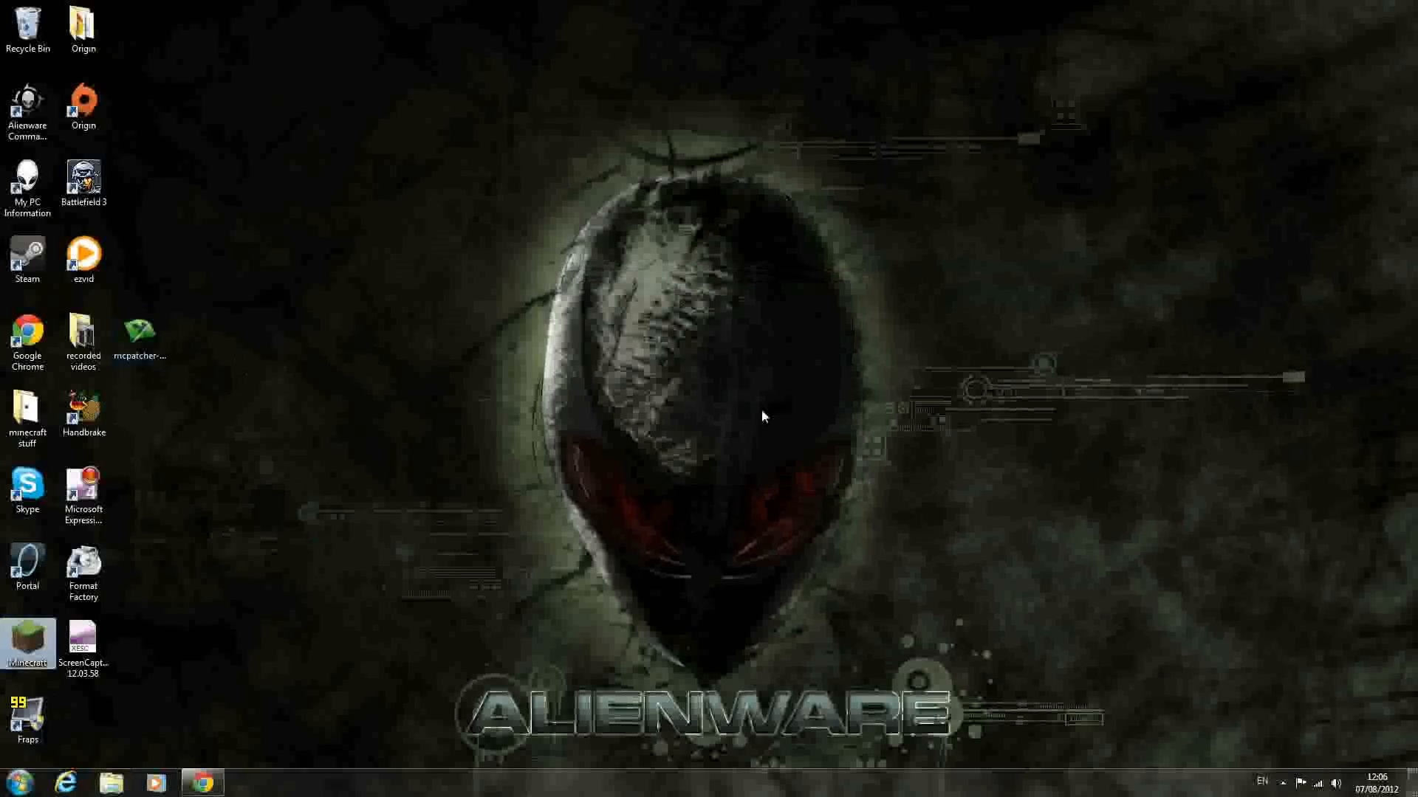
double_click(27, 642)
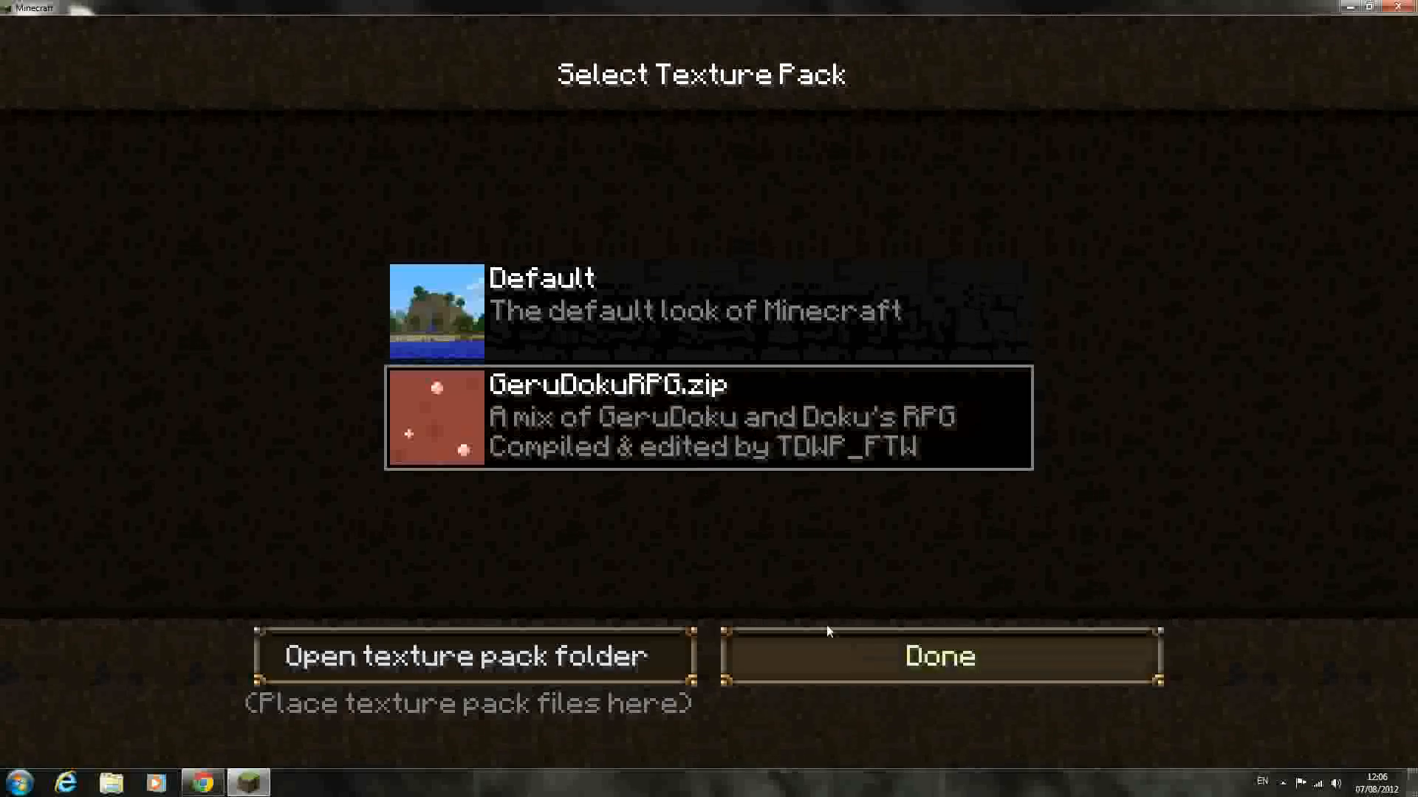
Apply GeruDokuRPG.zip, then create and enter a new singleplayer world.
click(938, 656)
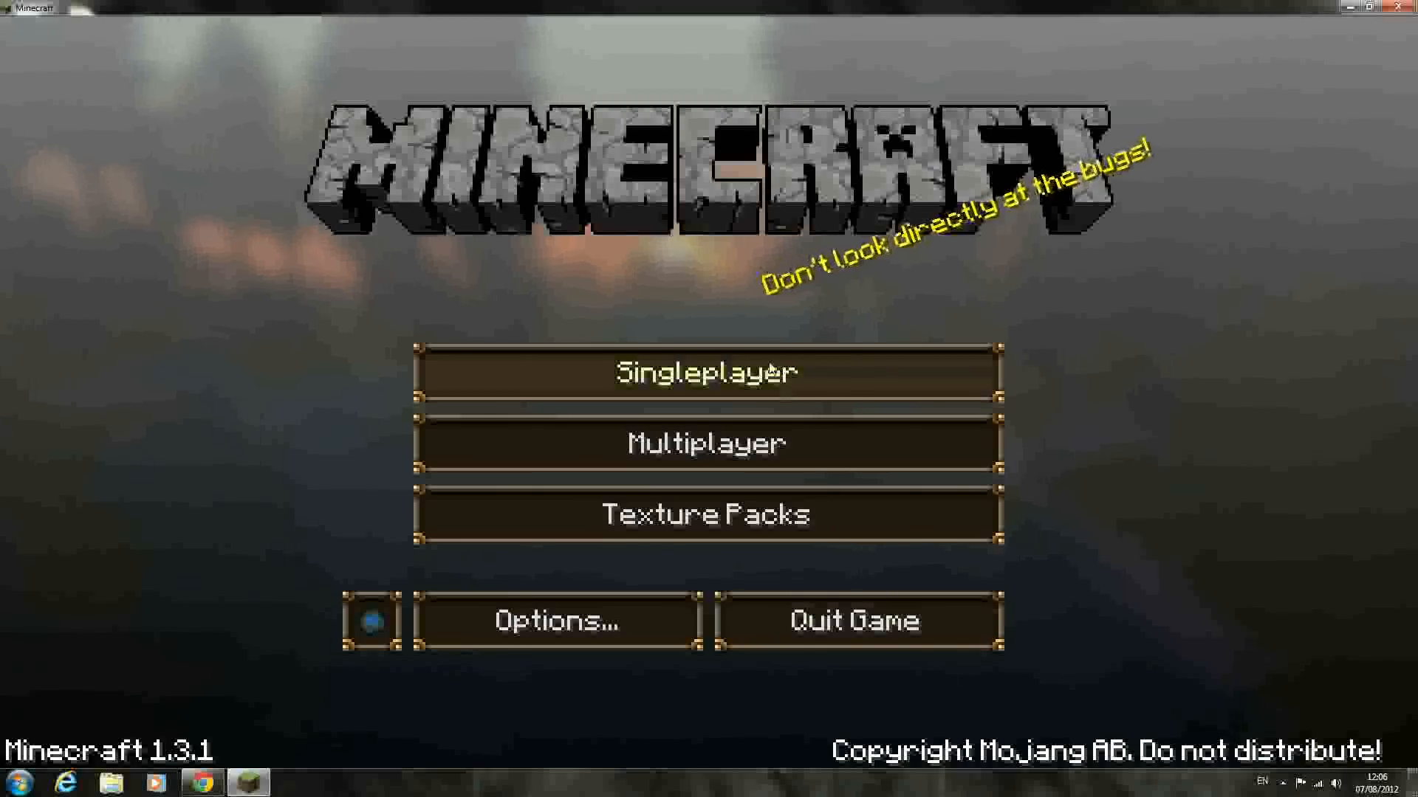
click(705, 371)
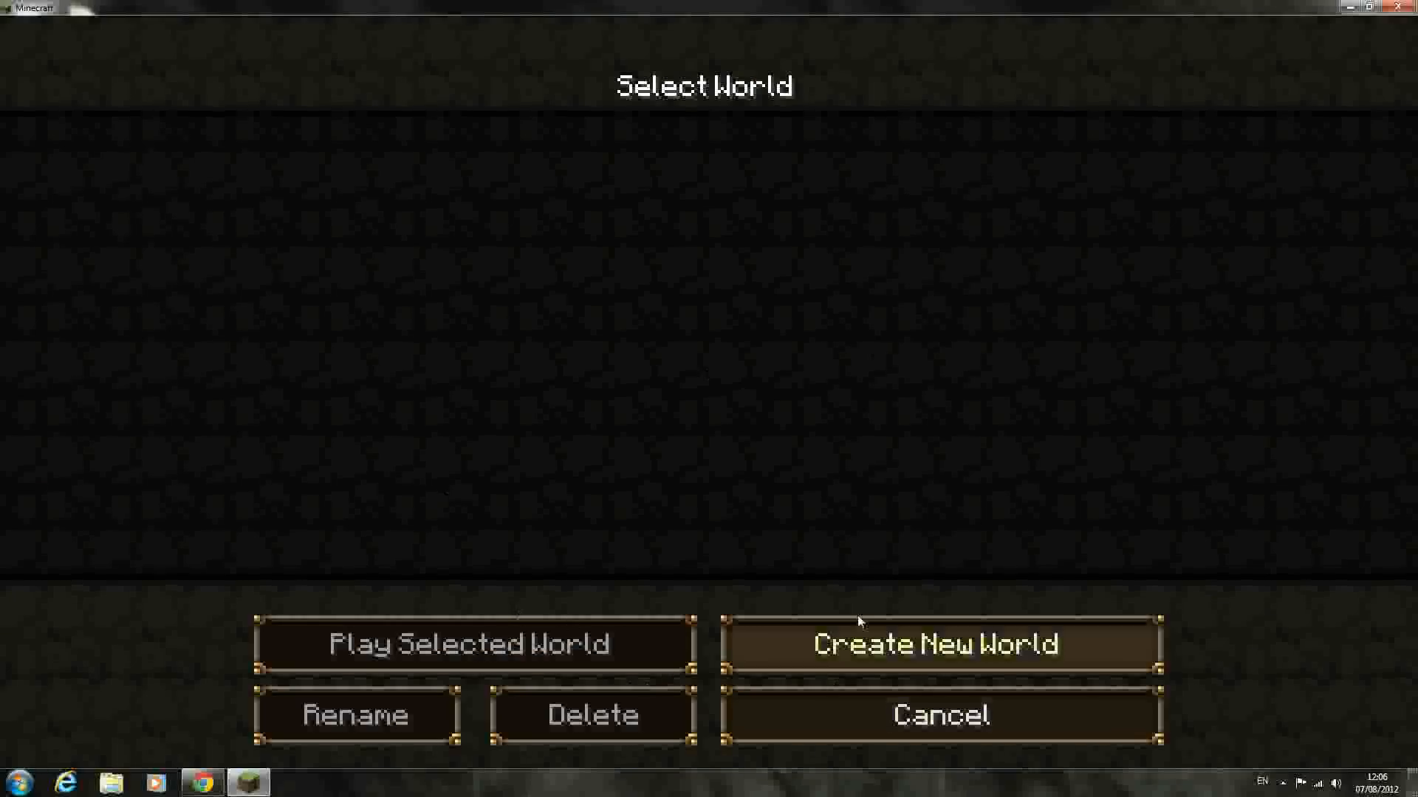
click(474, 643)
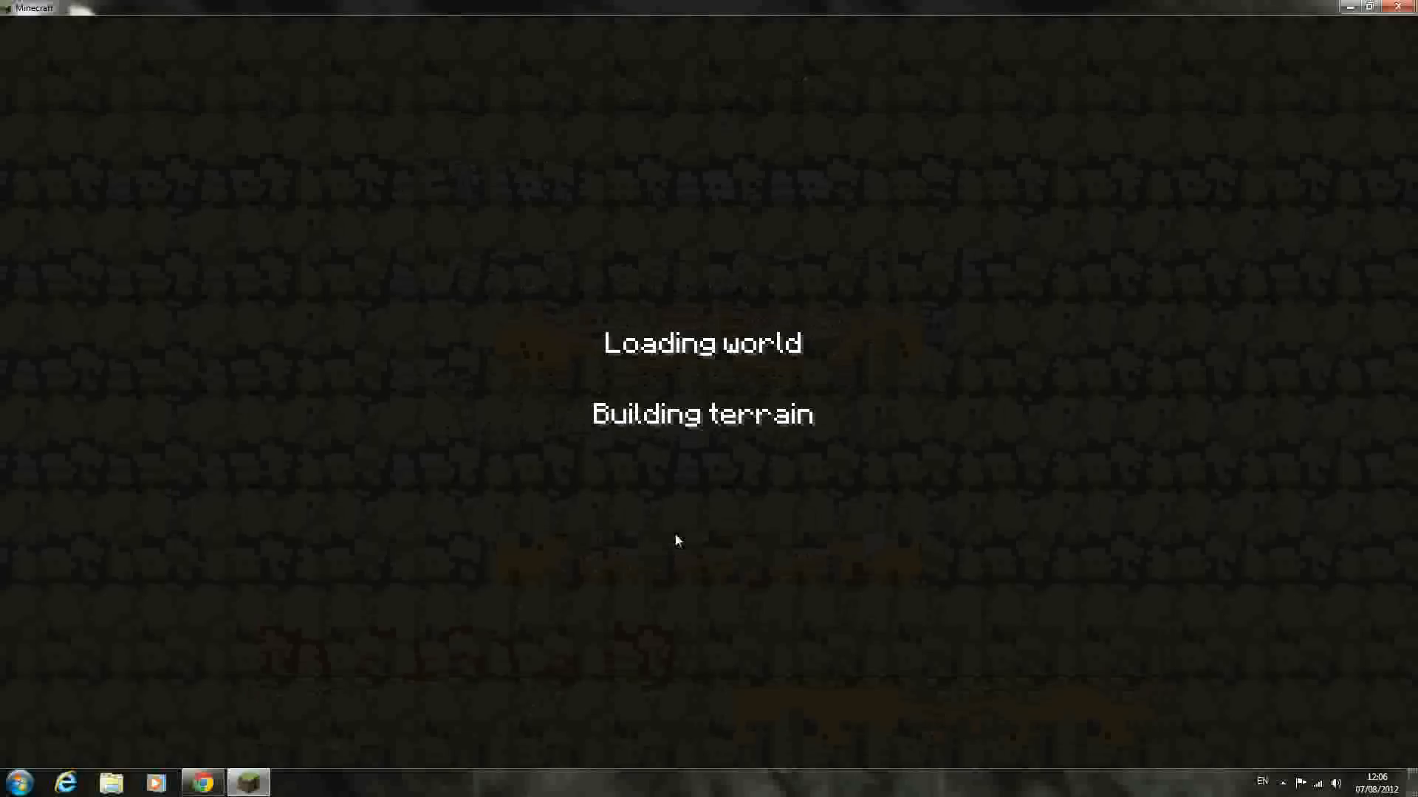
mouse_move(698, 470)
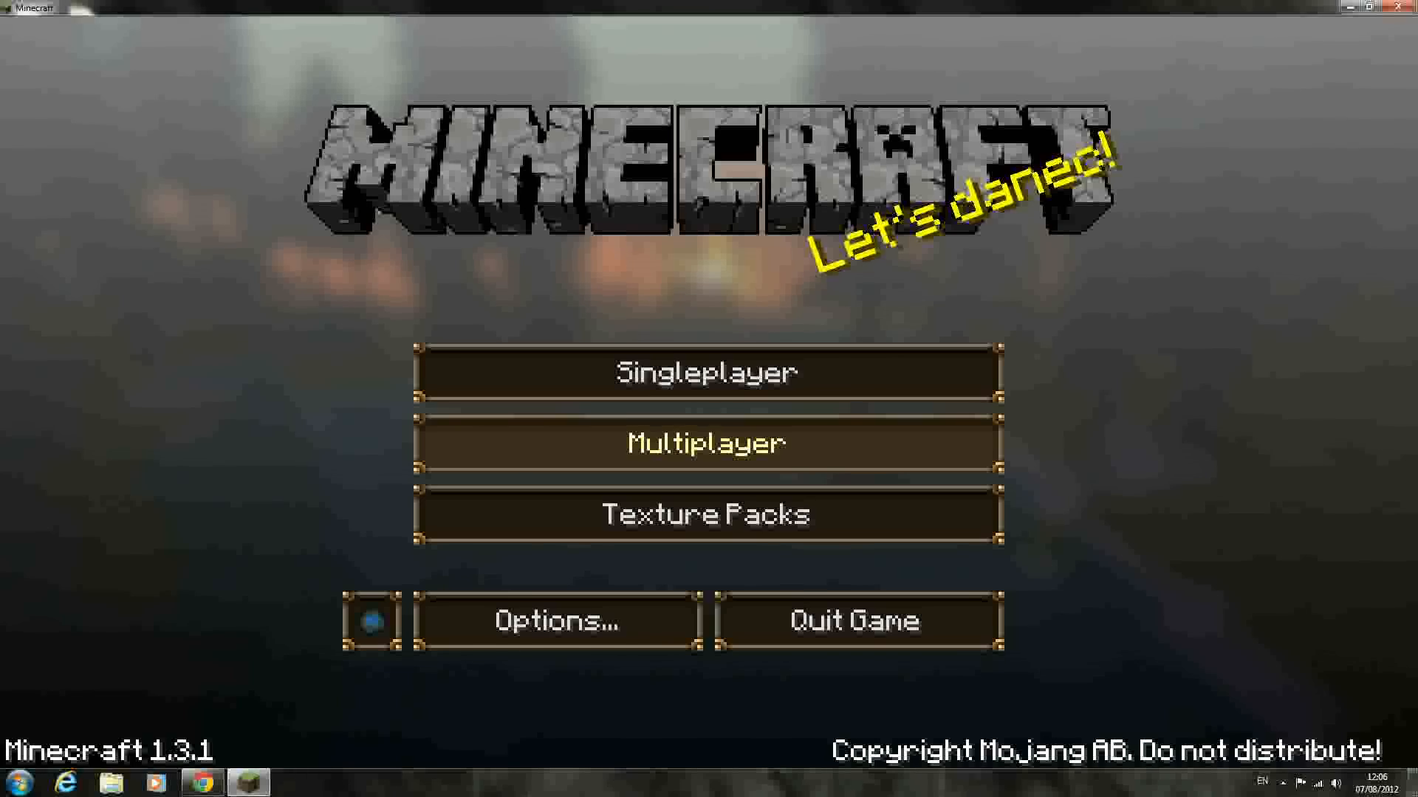
click(705, 372)
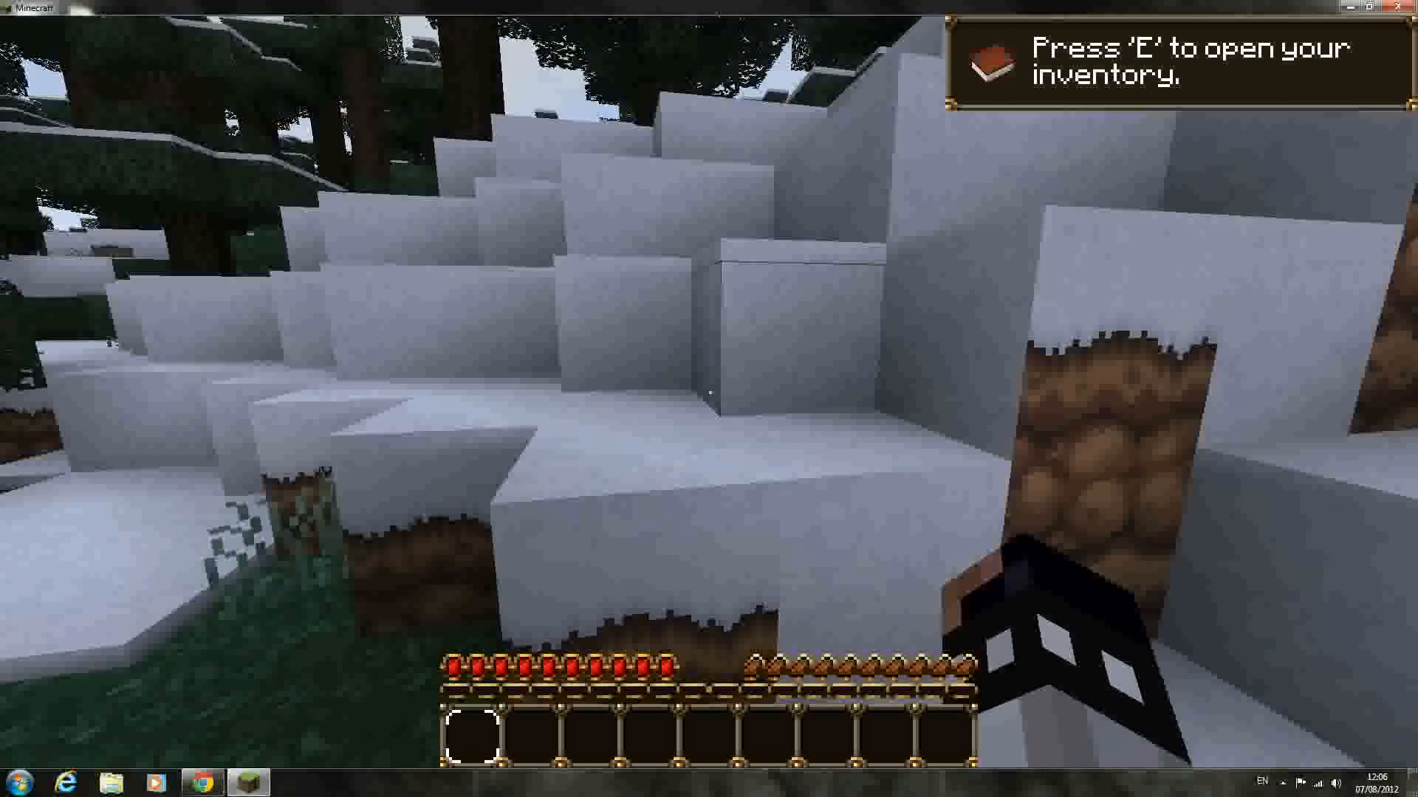
mouse_move(708, 399)
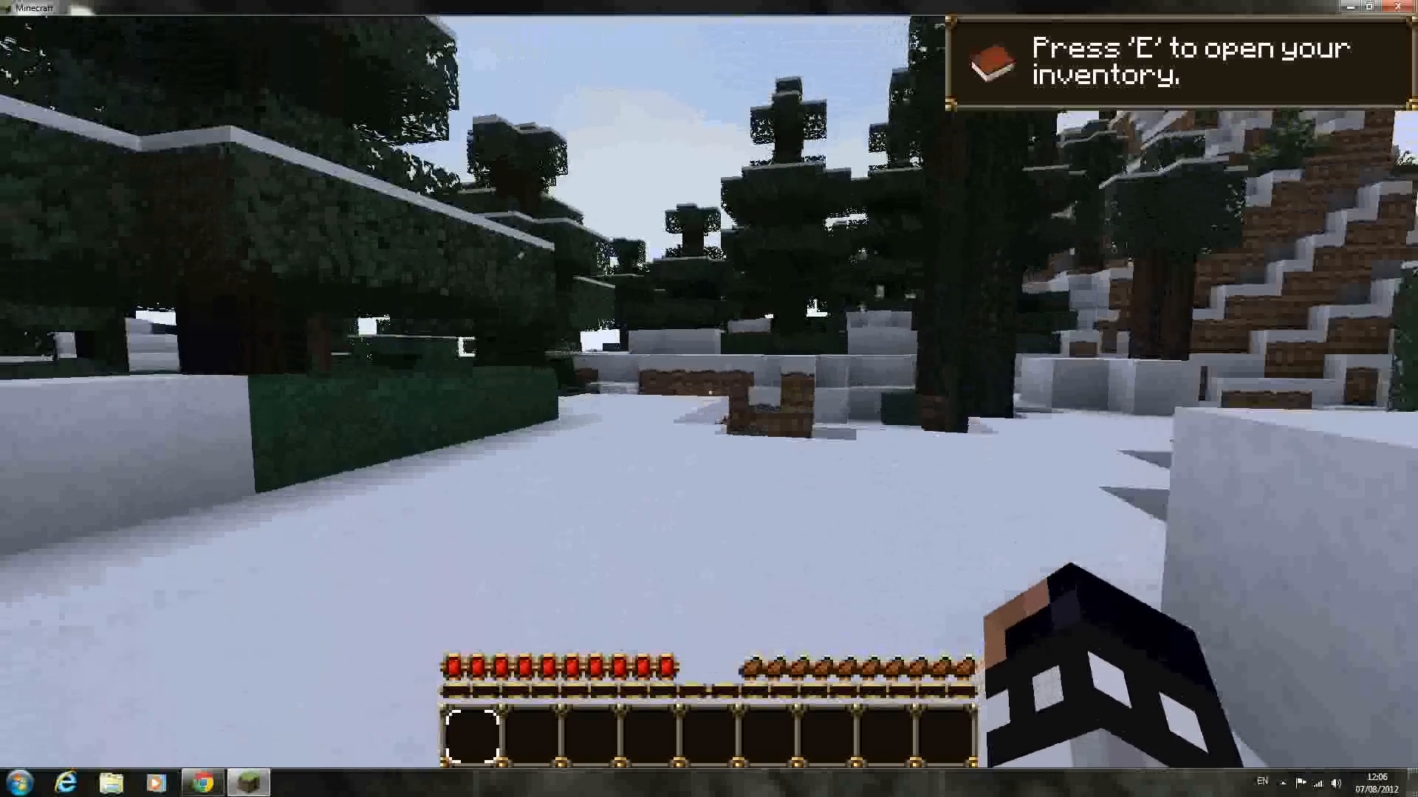